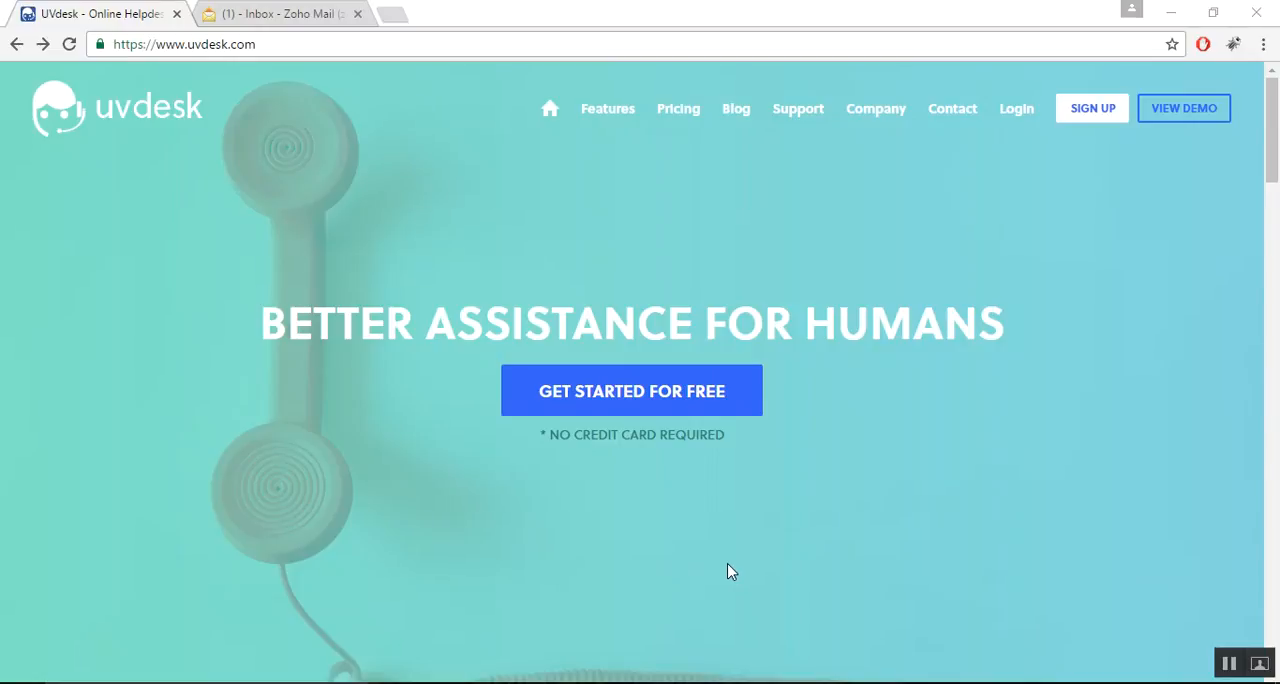
mouse_move(728, 568)
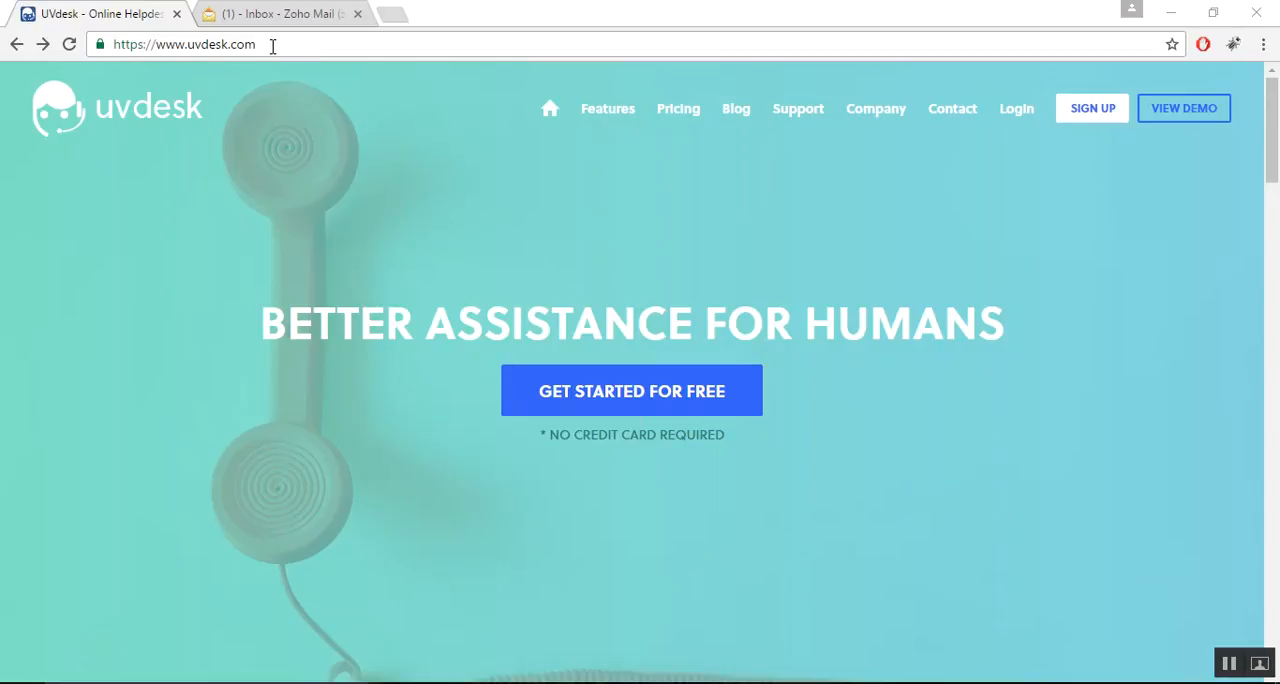
mouse_move(180, 44)
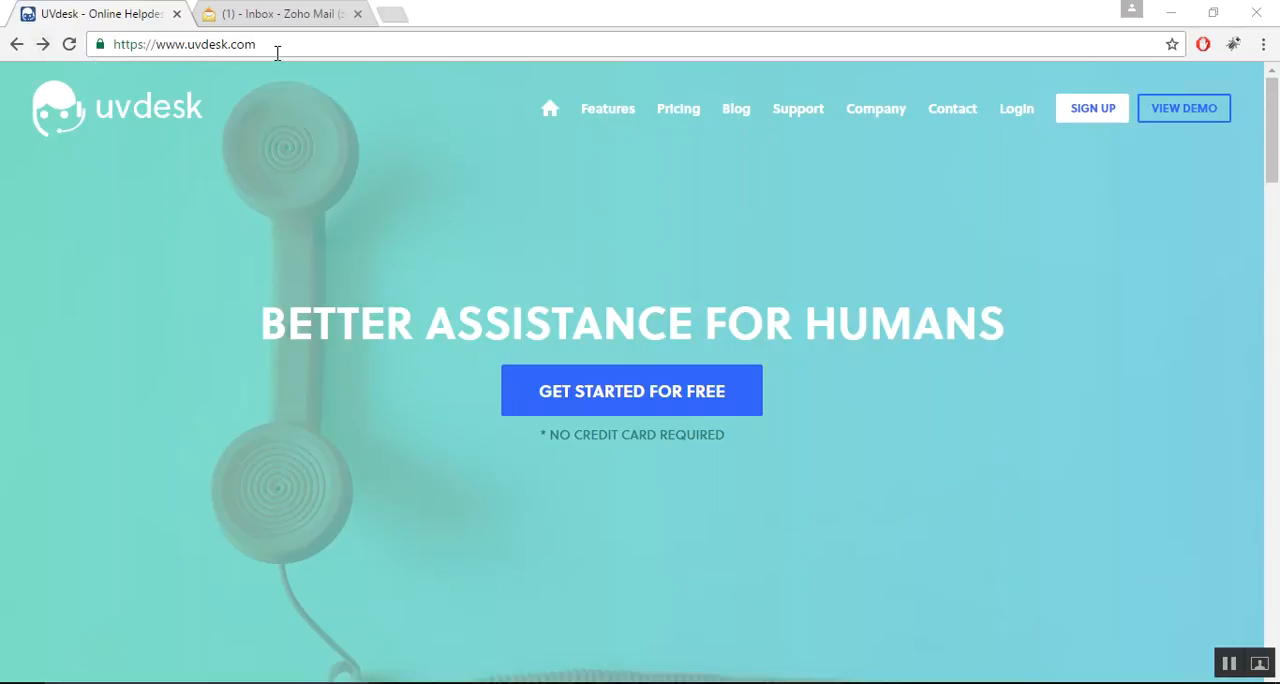
mouse_move(730, 254)
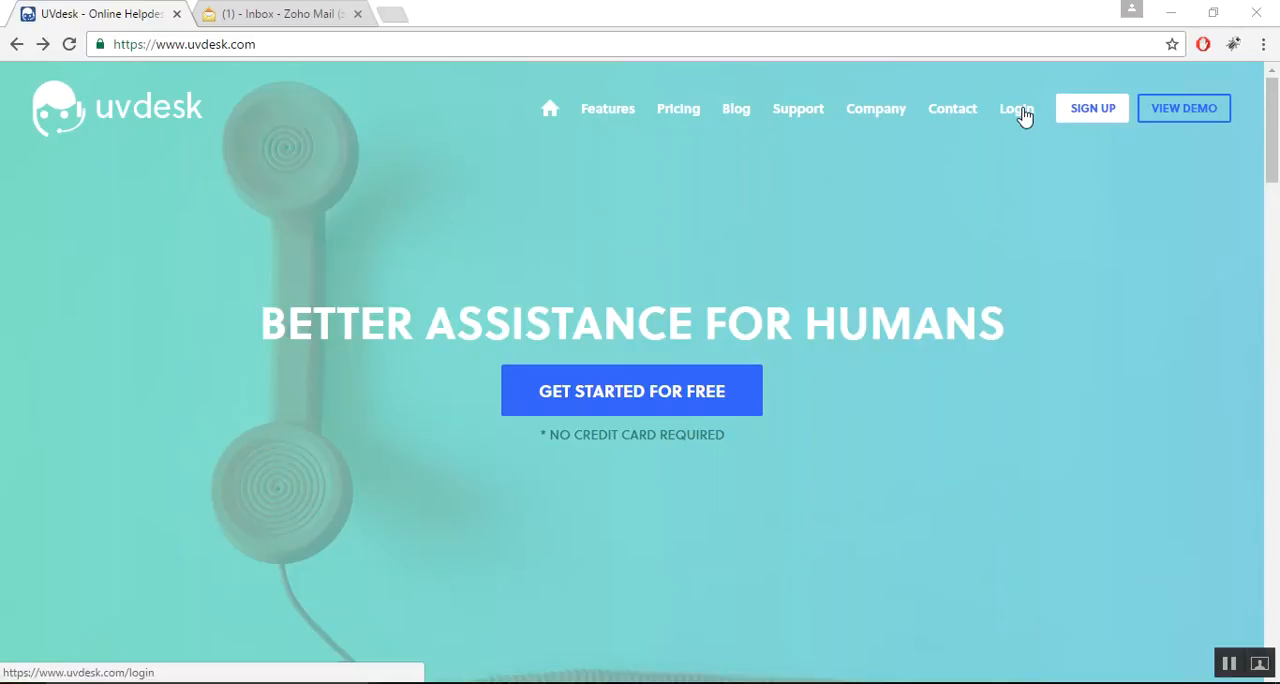
Log in to the UVdesk helpdesk using the 'technology' website domain
click(1012, 108)
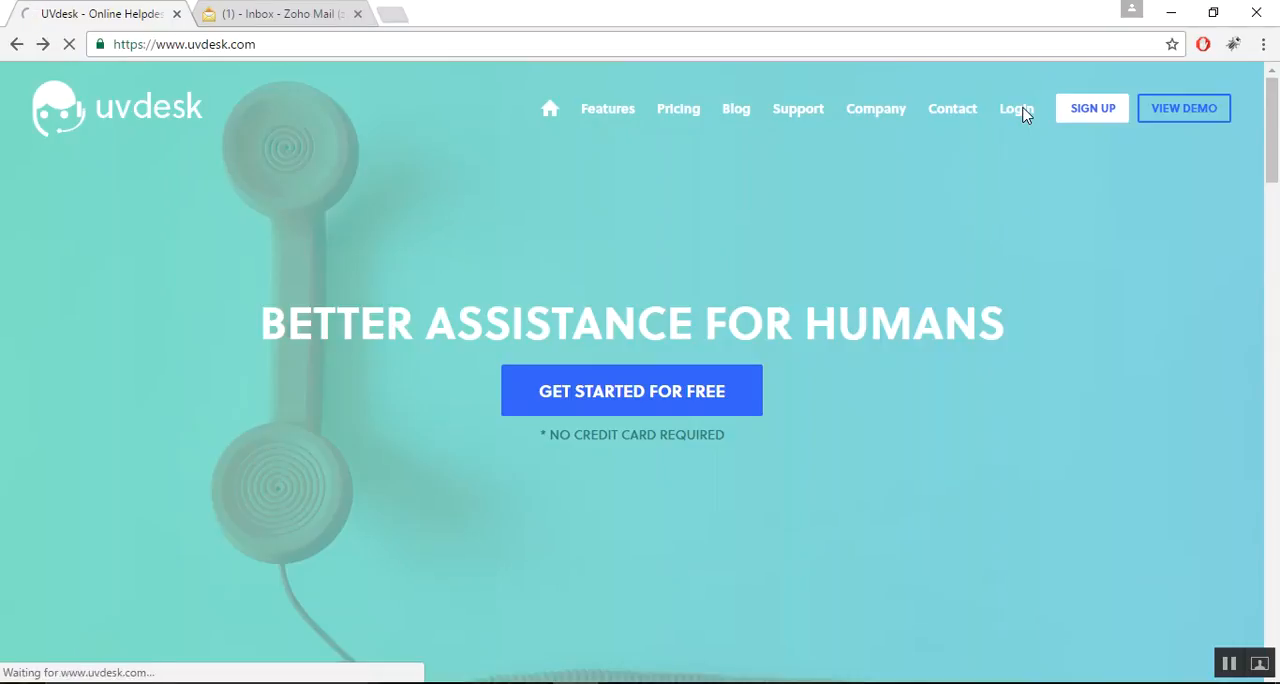
click(1012, 108)
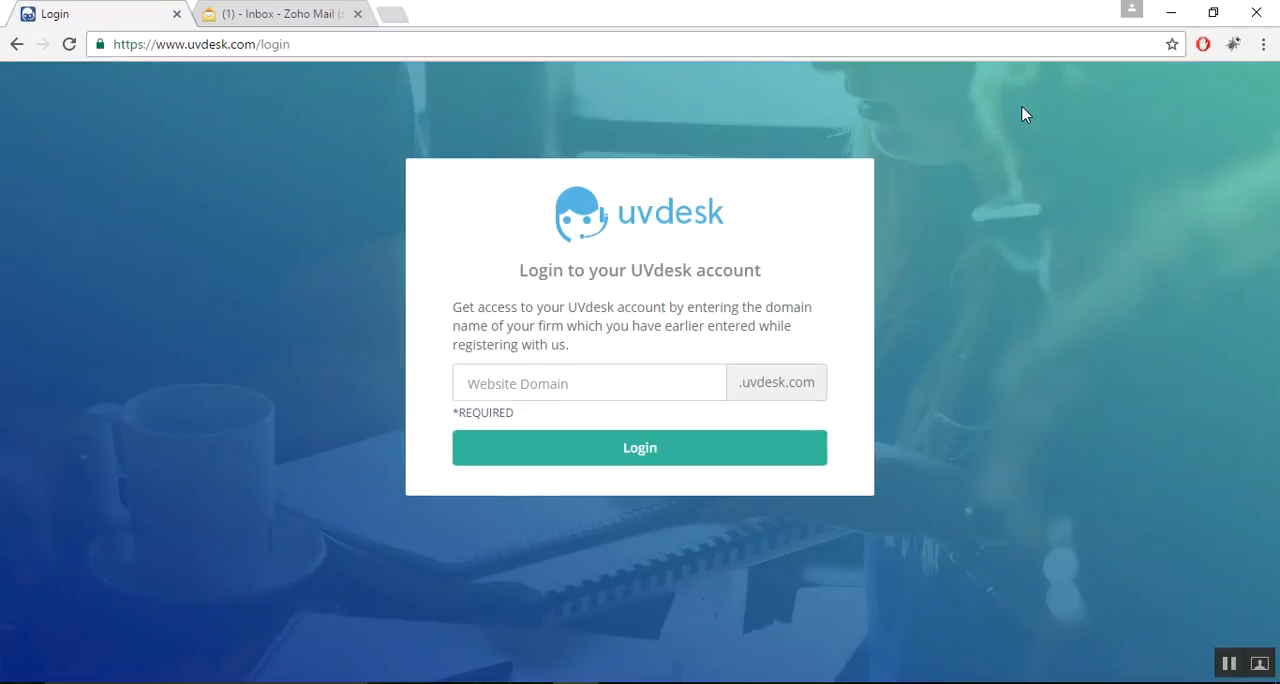
mouse_move(1024, 336)
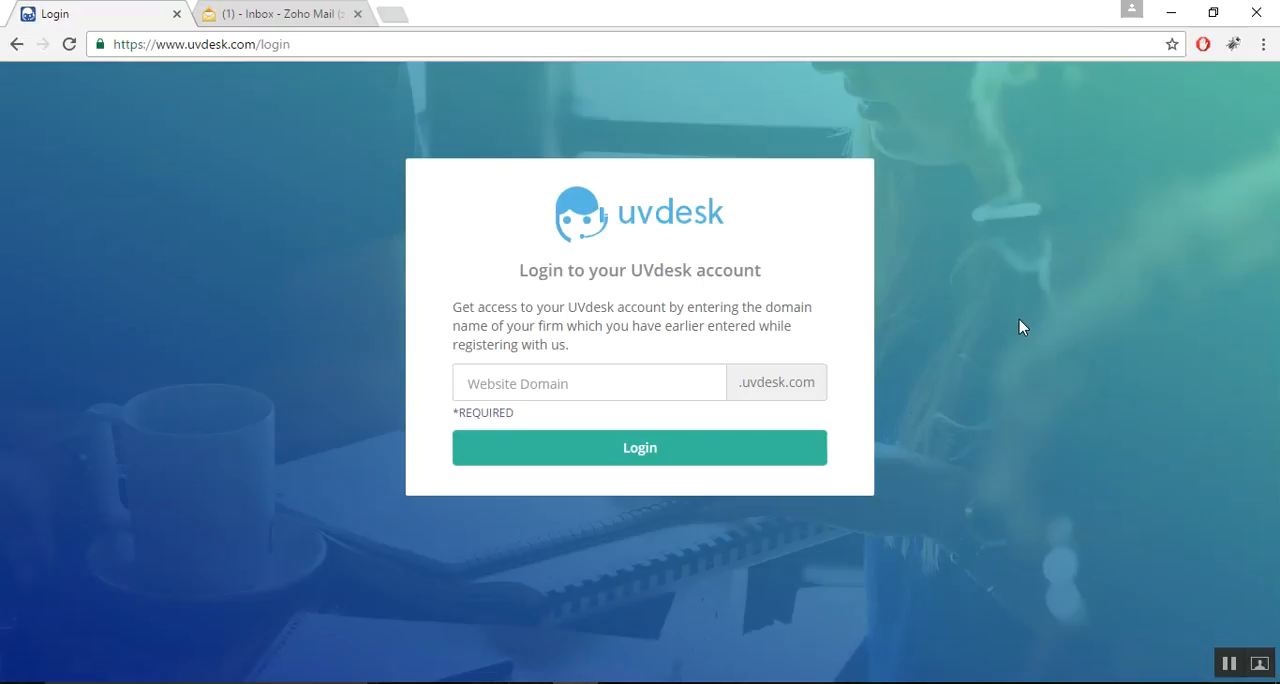
mouse_move(1014, 344)
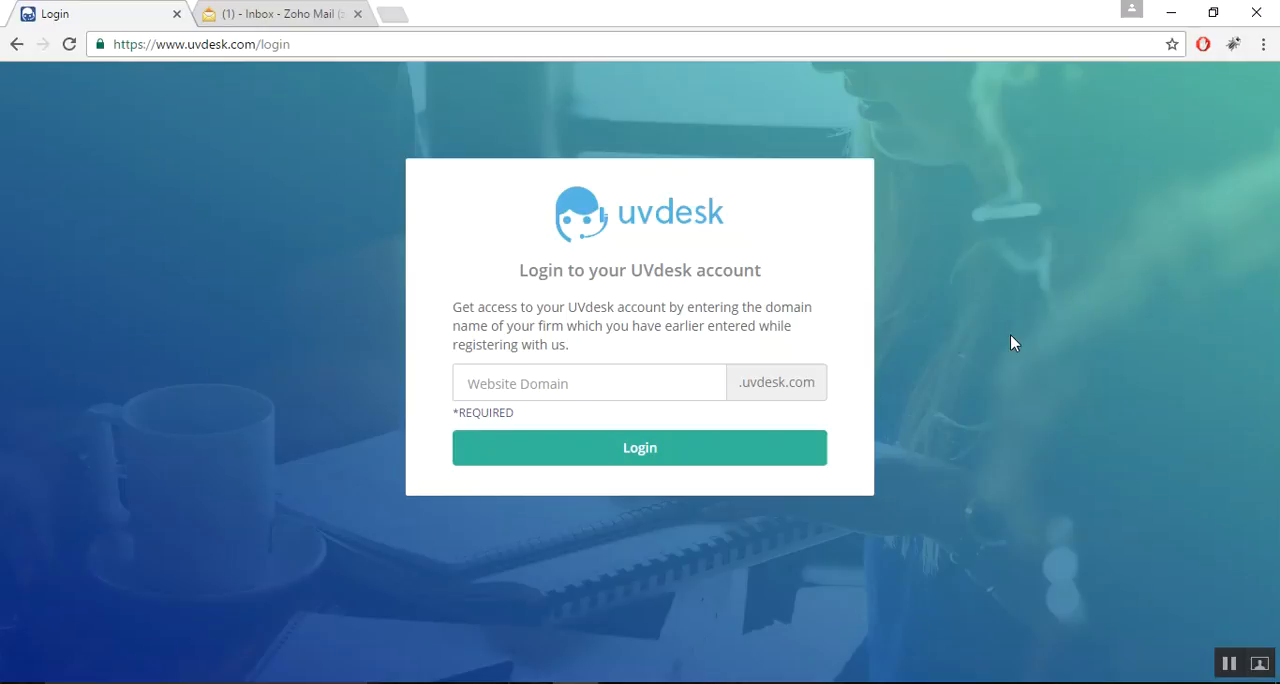
mouse_move(716, 368)
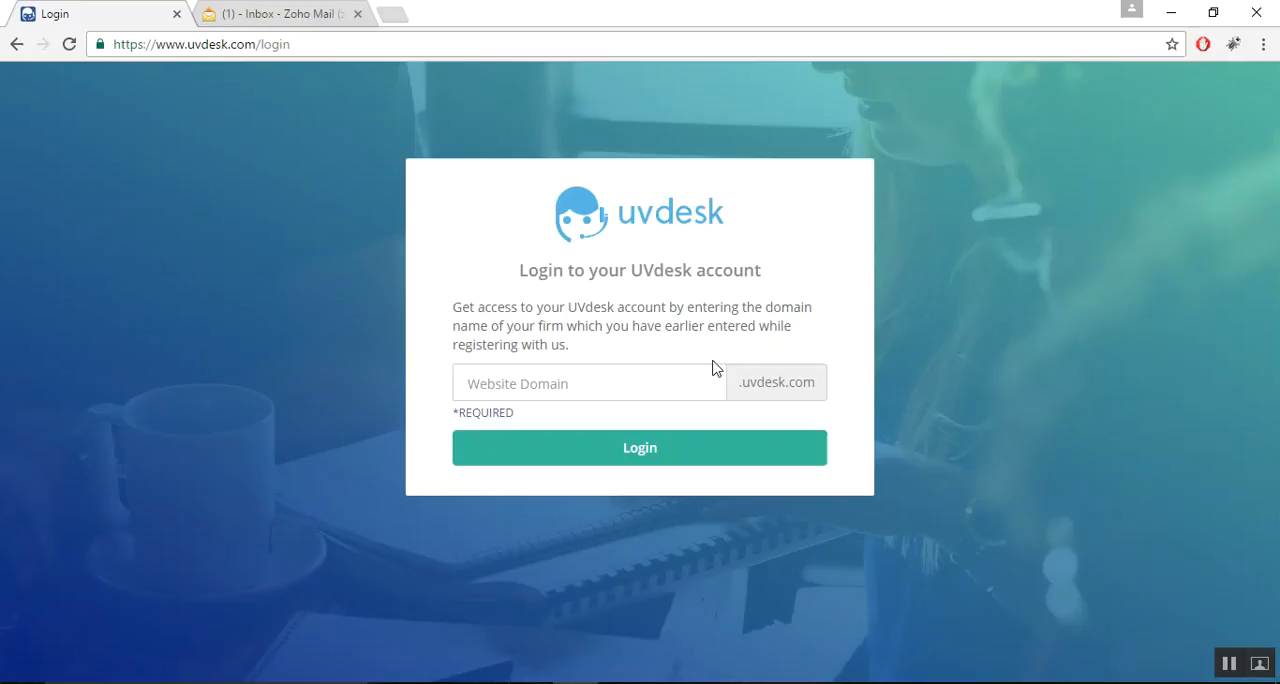
click(590, 384)
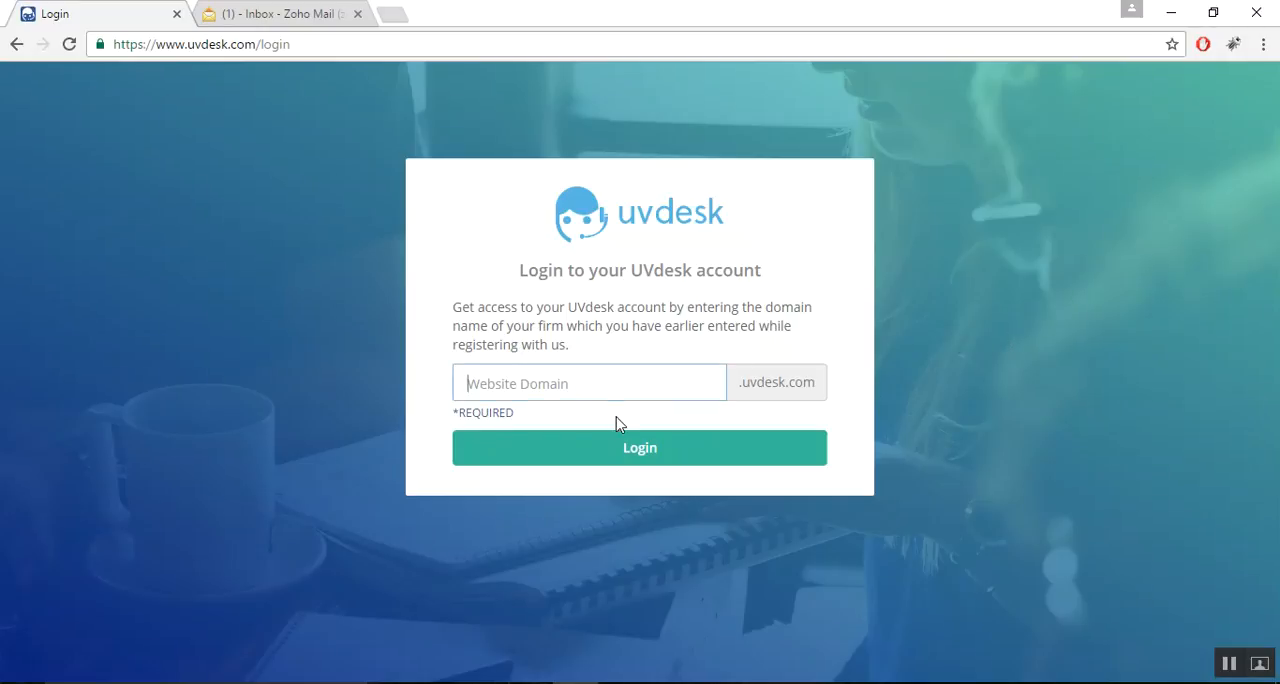
text(techn)
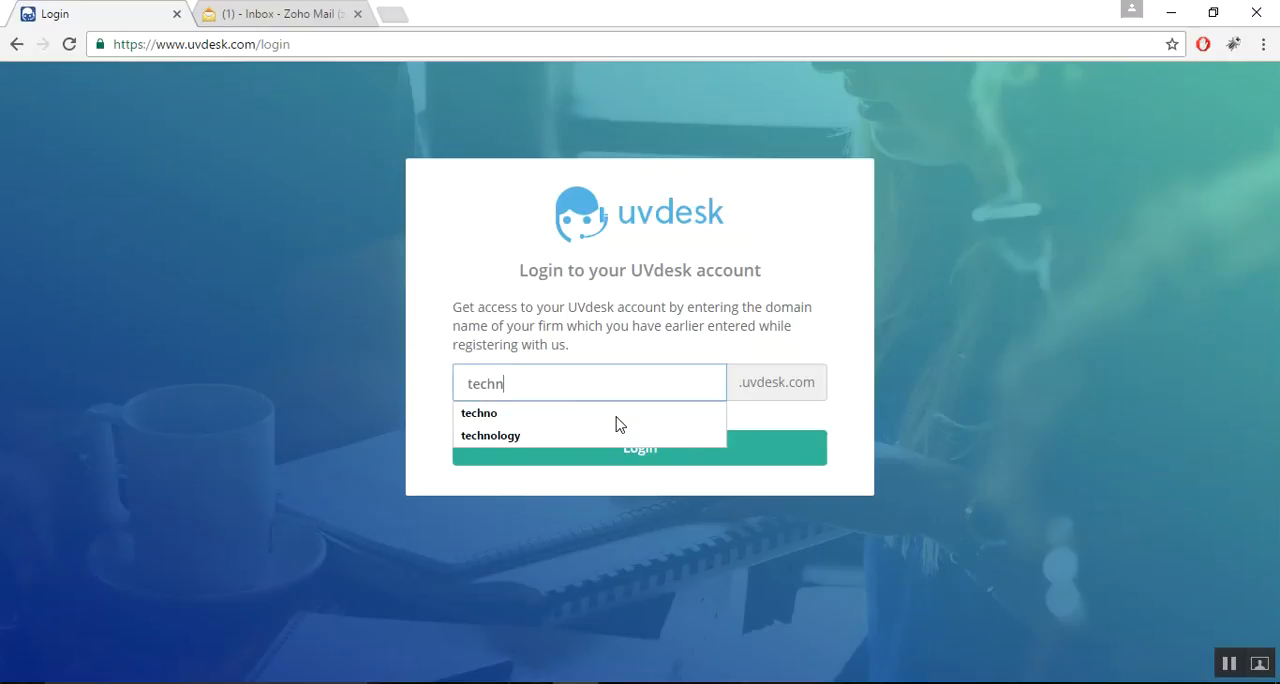
text(o)
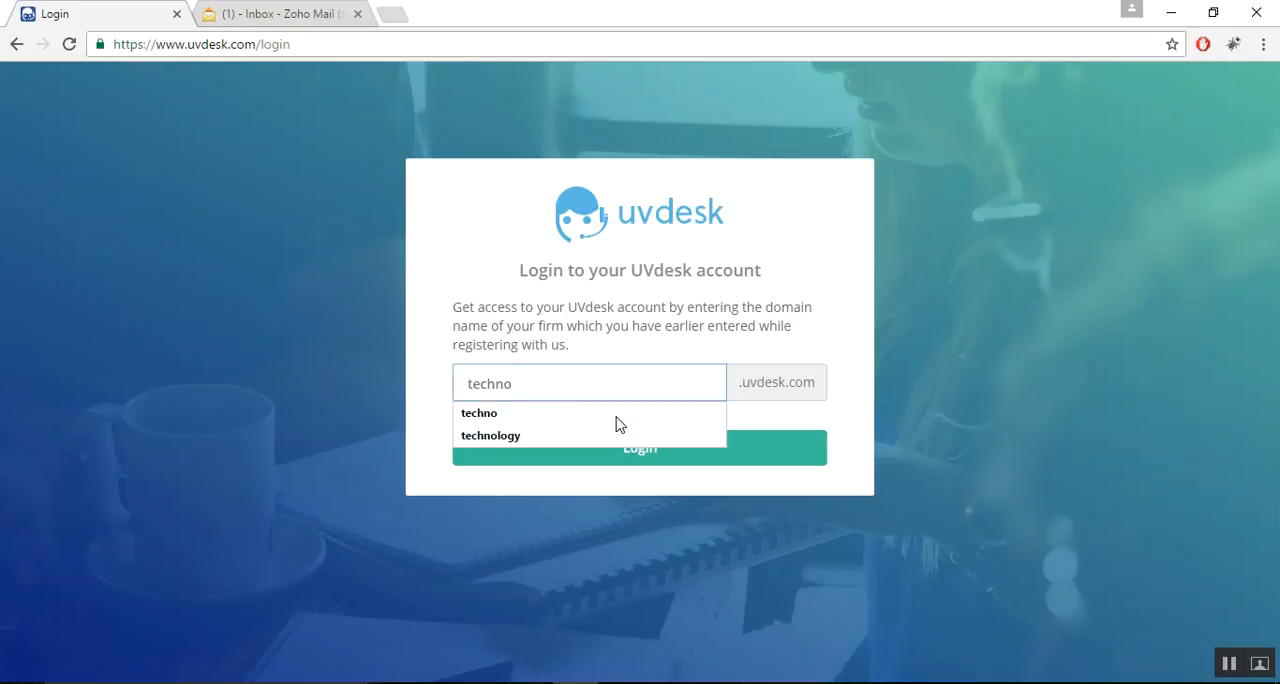
click(490, 436)
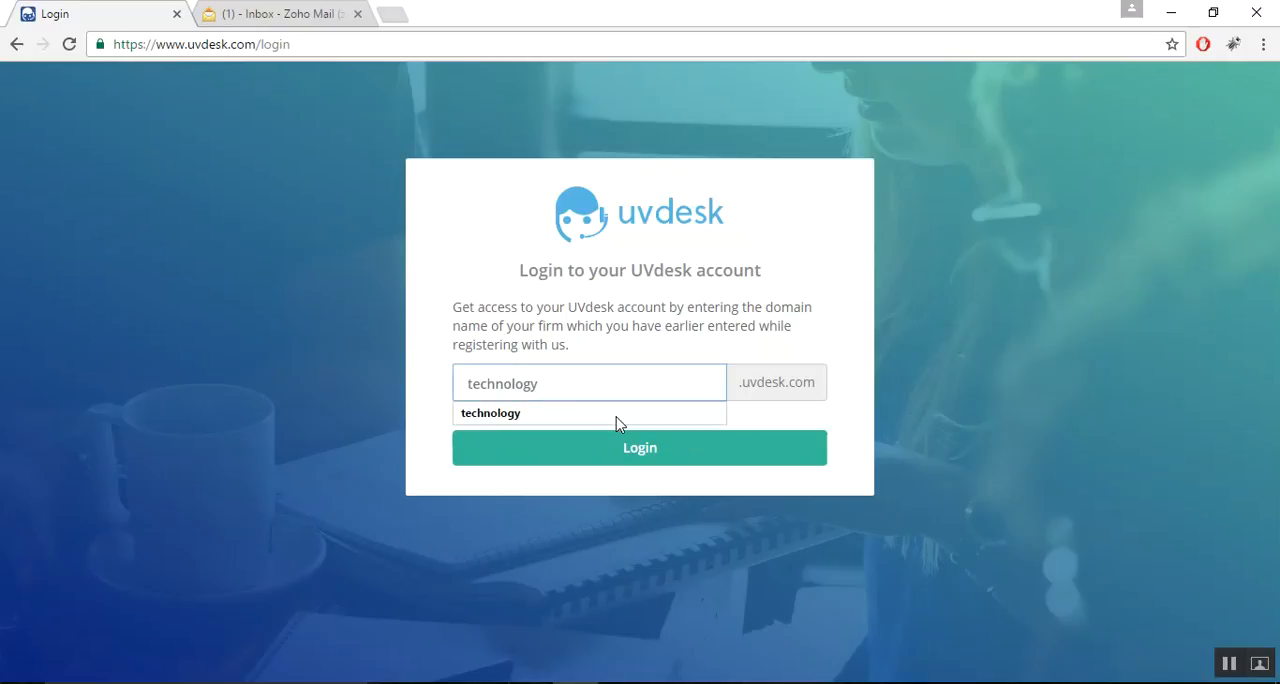
click(640, 448)
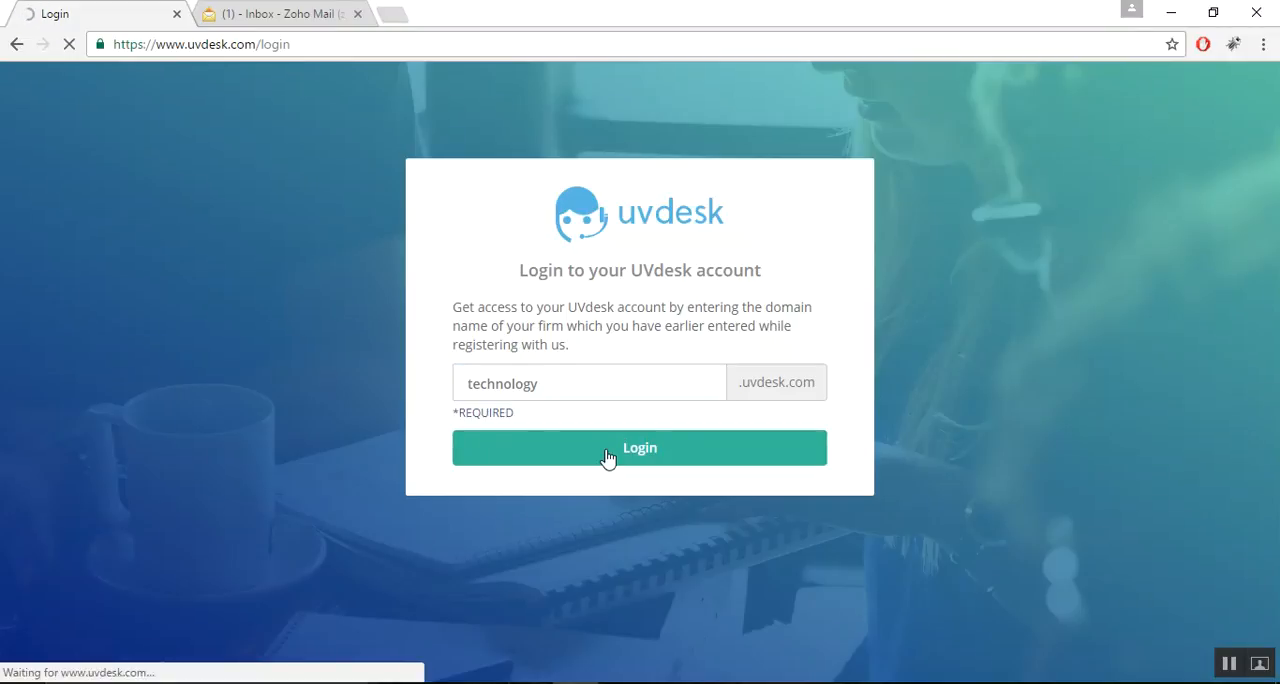
click(640, 448)
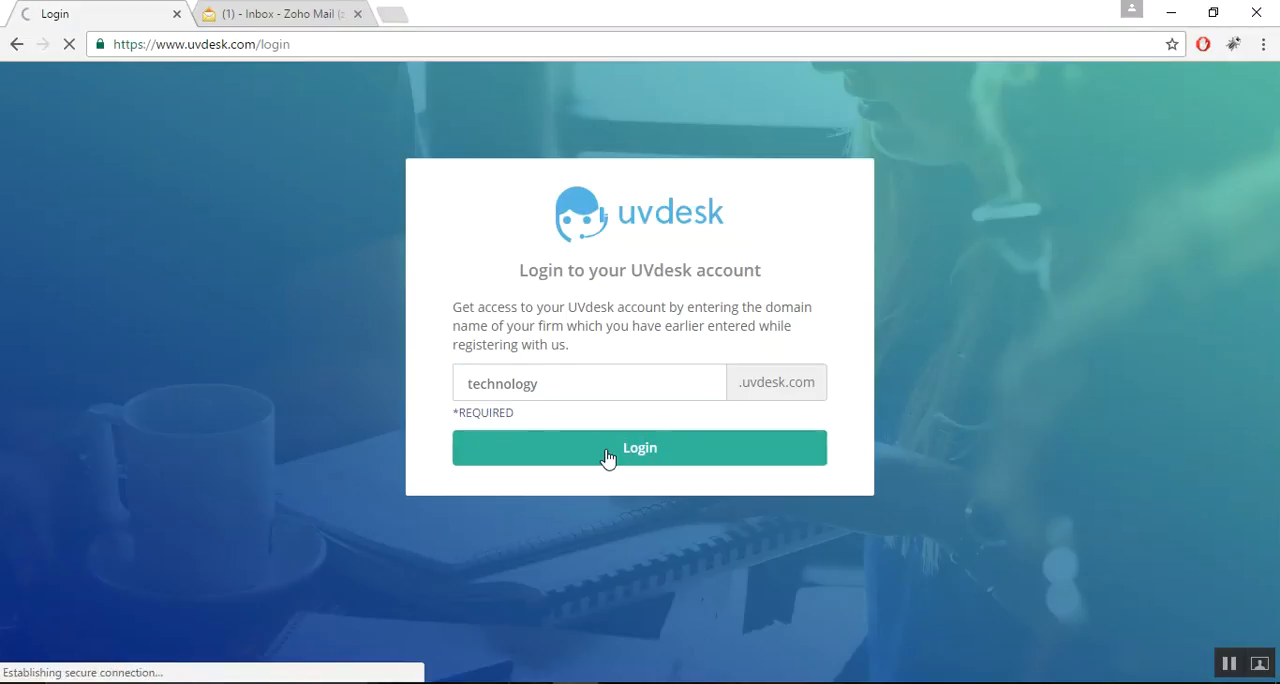
click(640, 448)
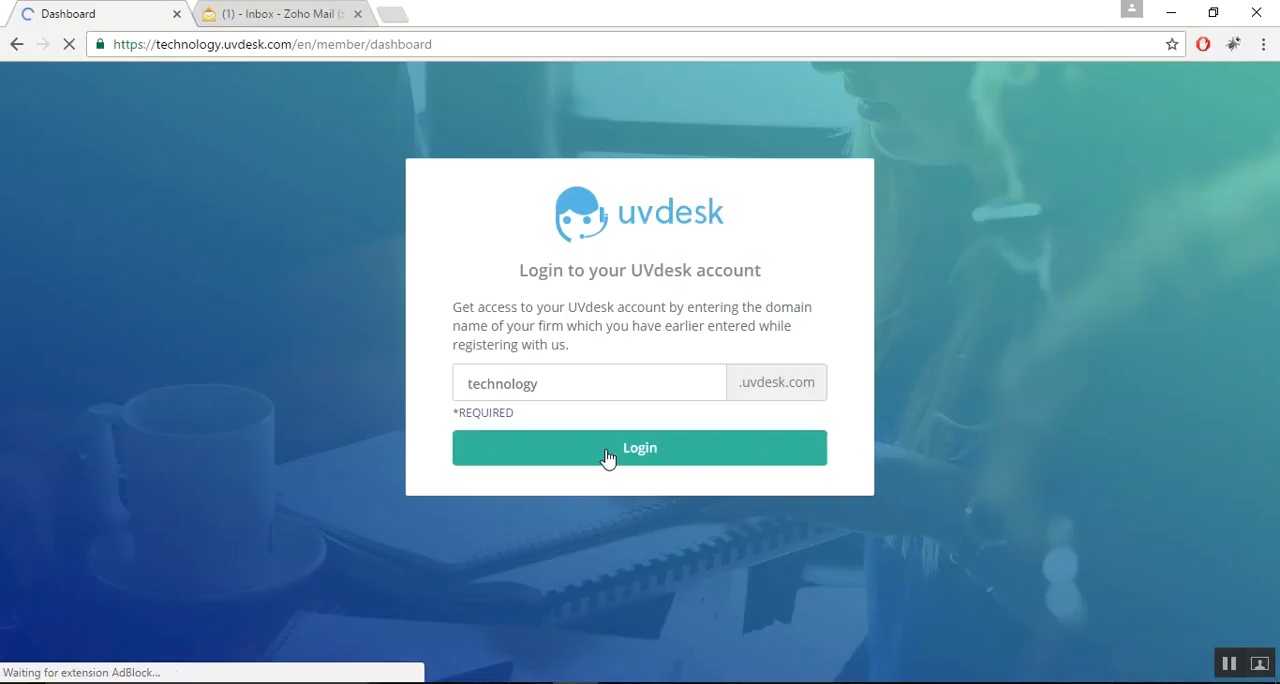
Go to Mailboxes under Settings, where no mailboxes are listed yet
click(640, 448)
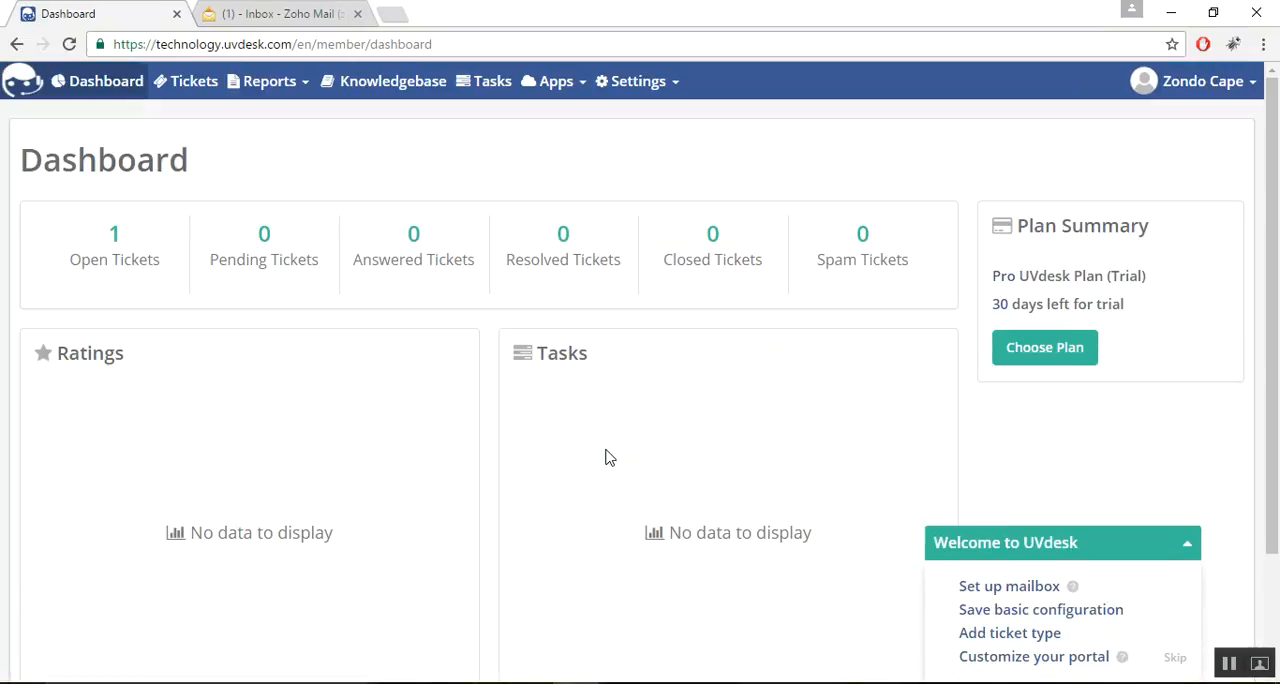
mouse_move(612, 440)
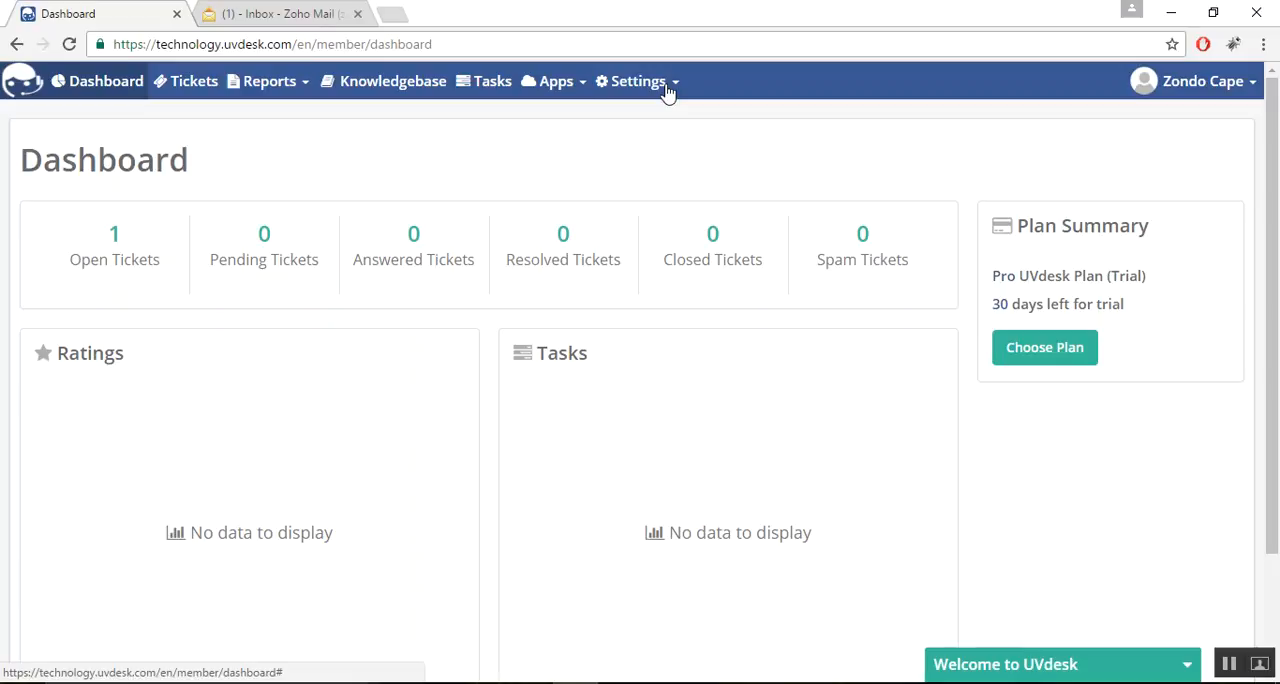
click(636, 80)
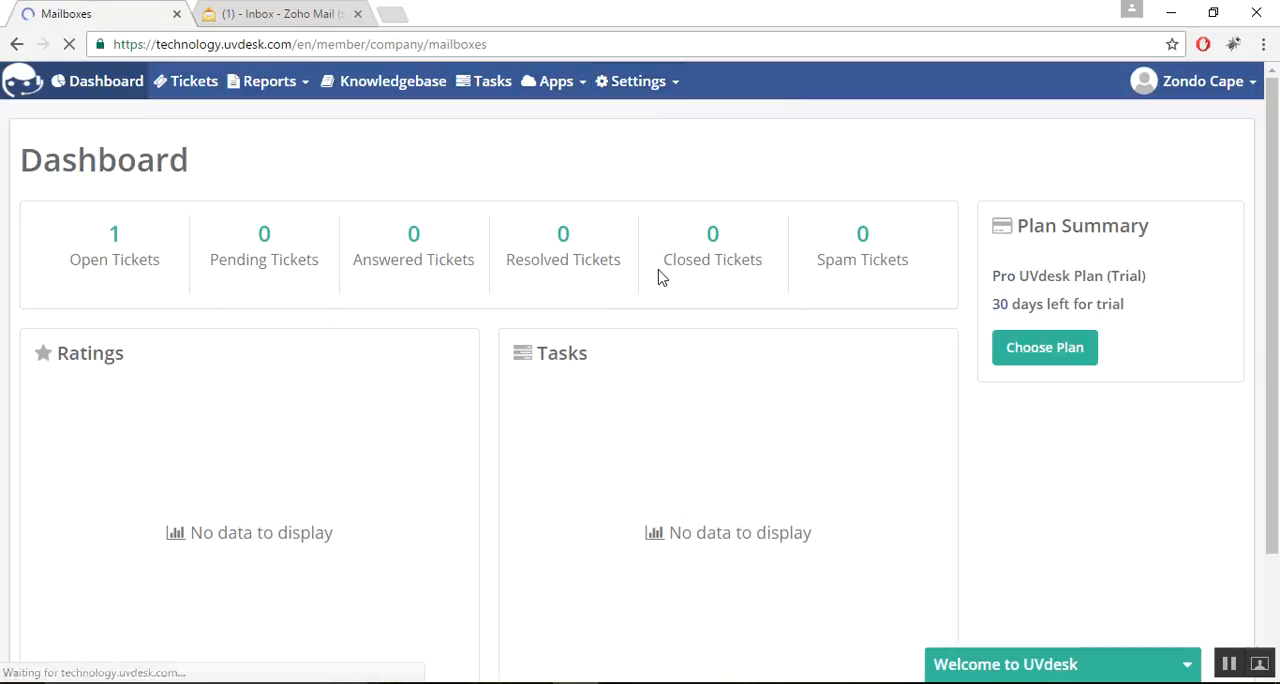
click(636, 80)
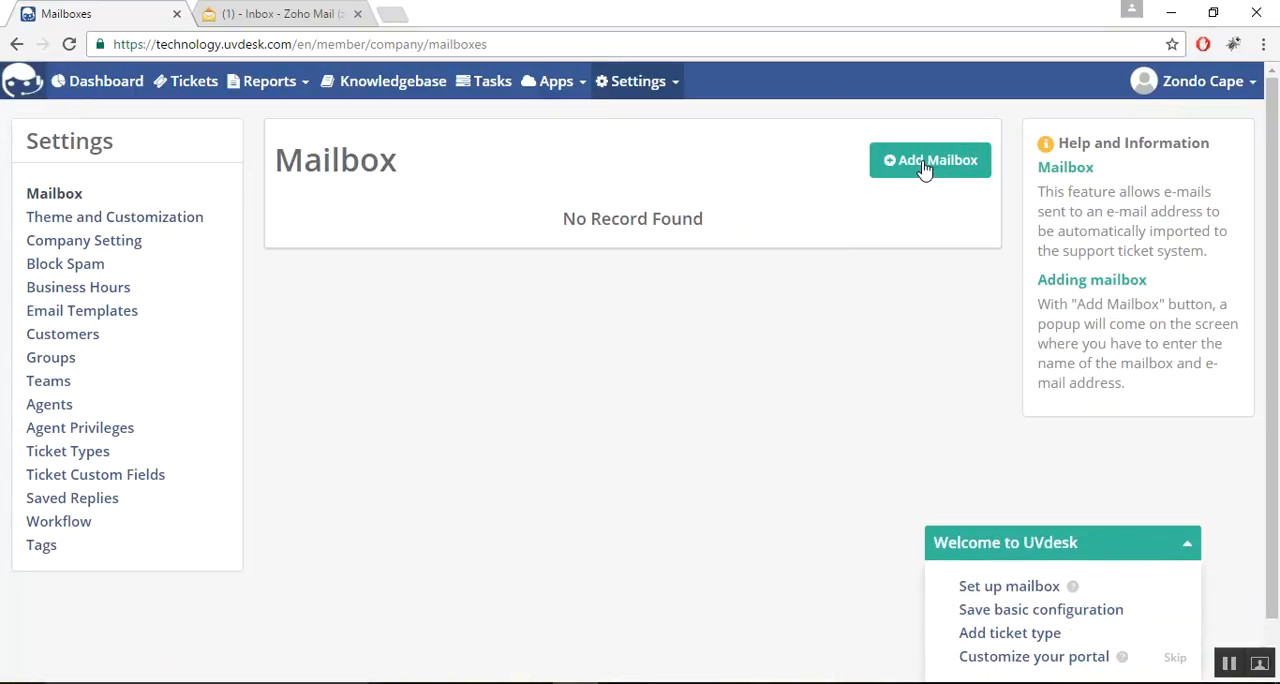
mouse_move(1204, 320)
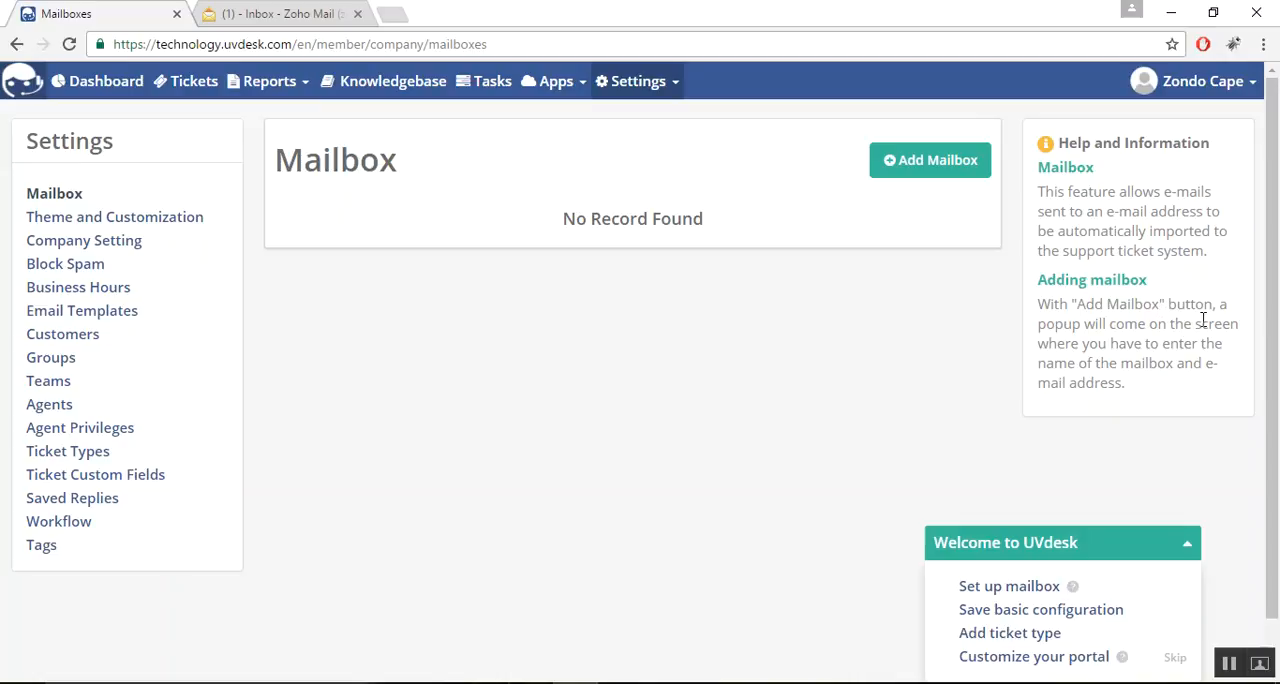
mouse_move(1036, 350)
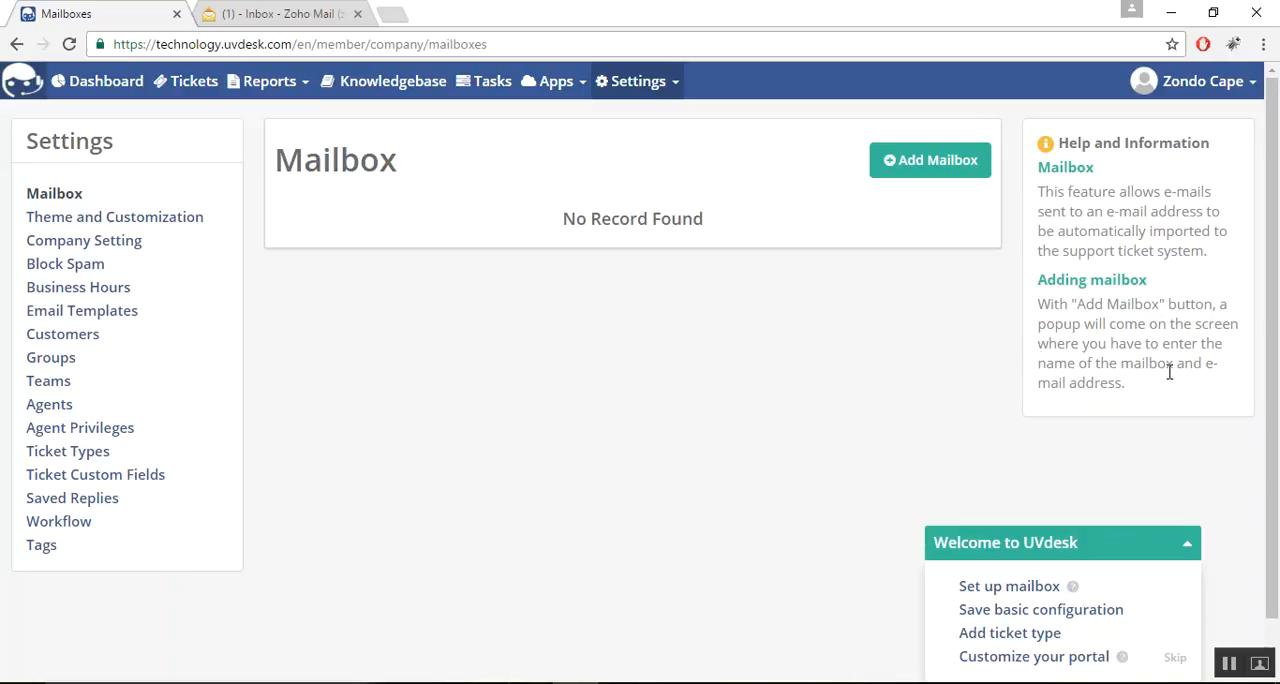
mouse_move(930, 160)
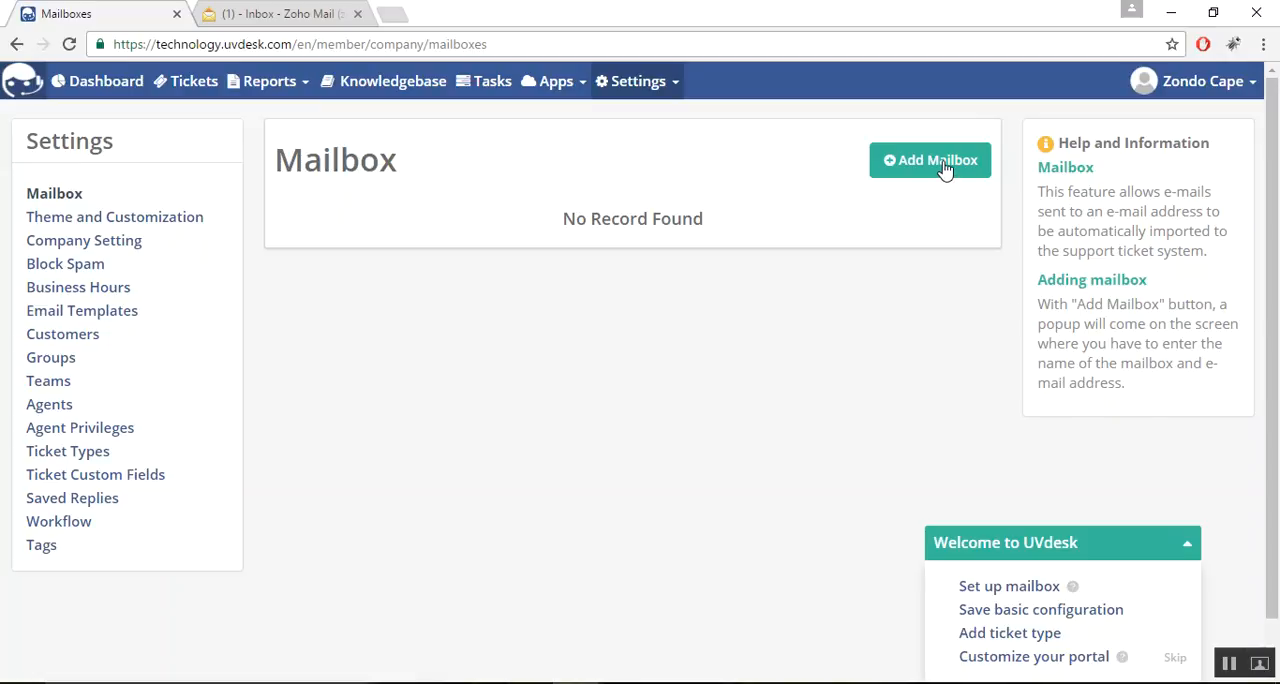
click(930, 160)
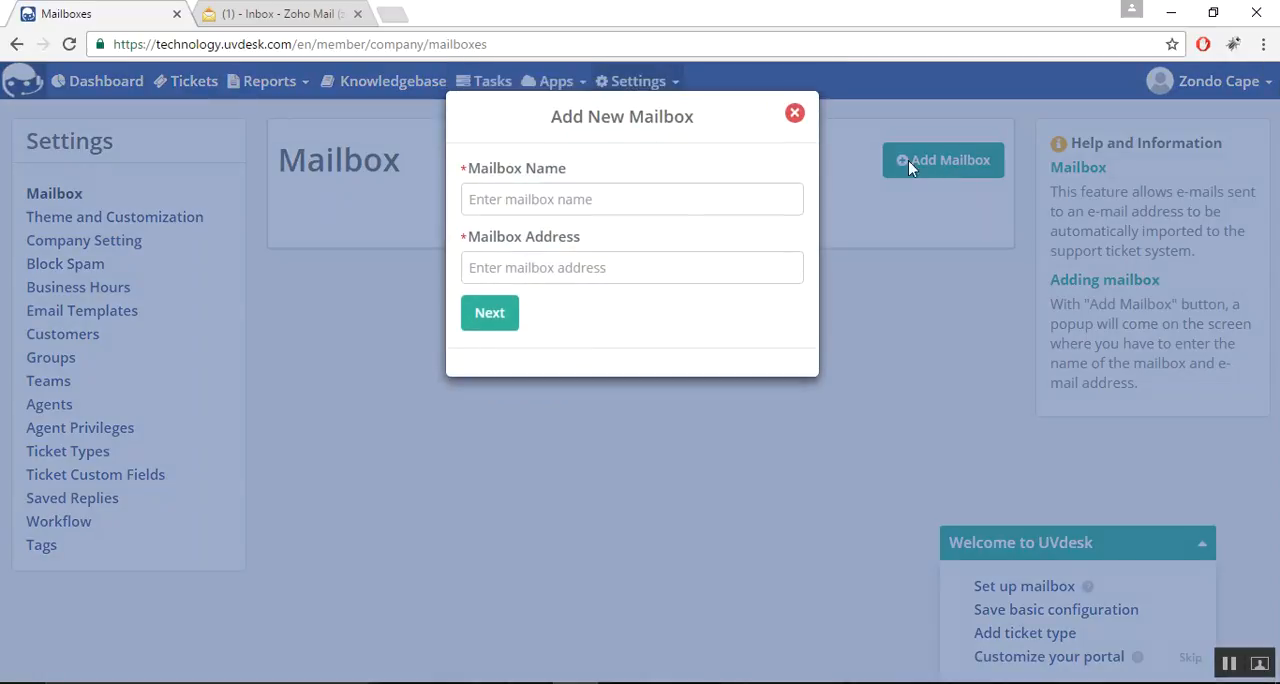
click(632, 200)
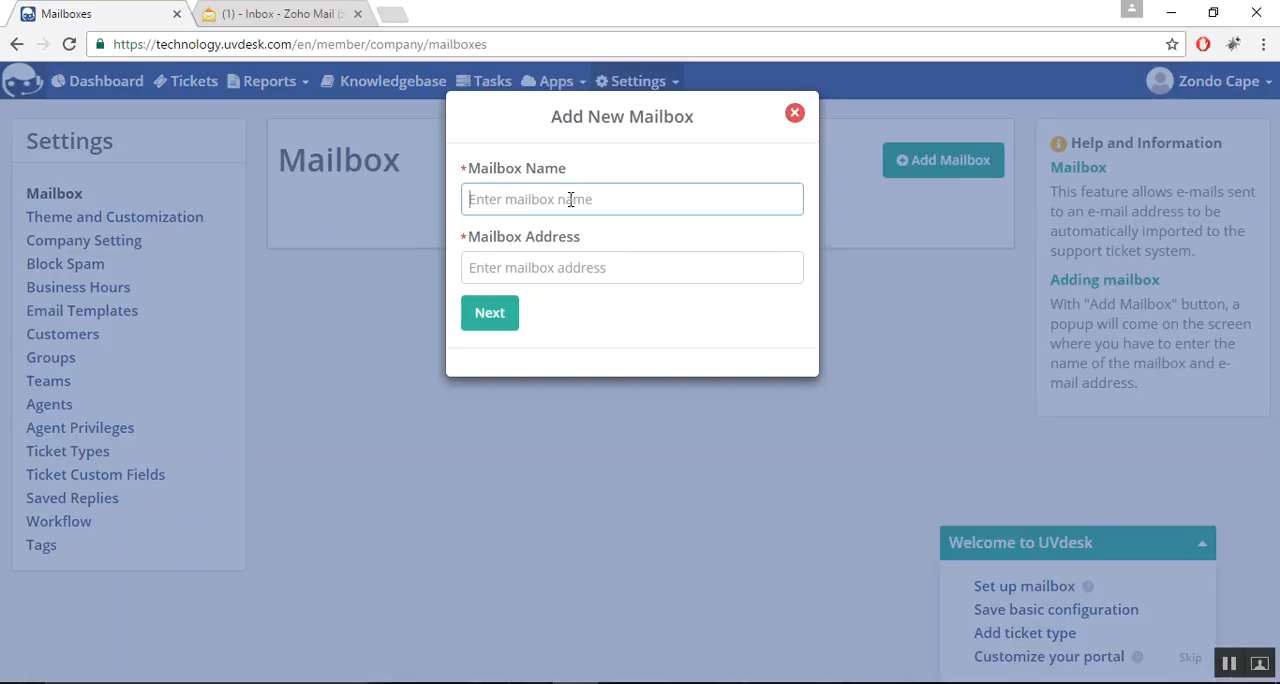
text(Mailbox sales)
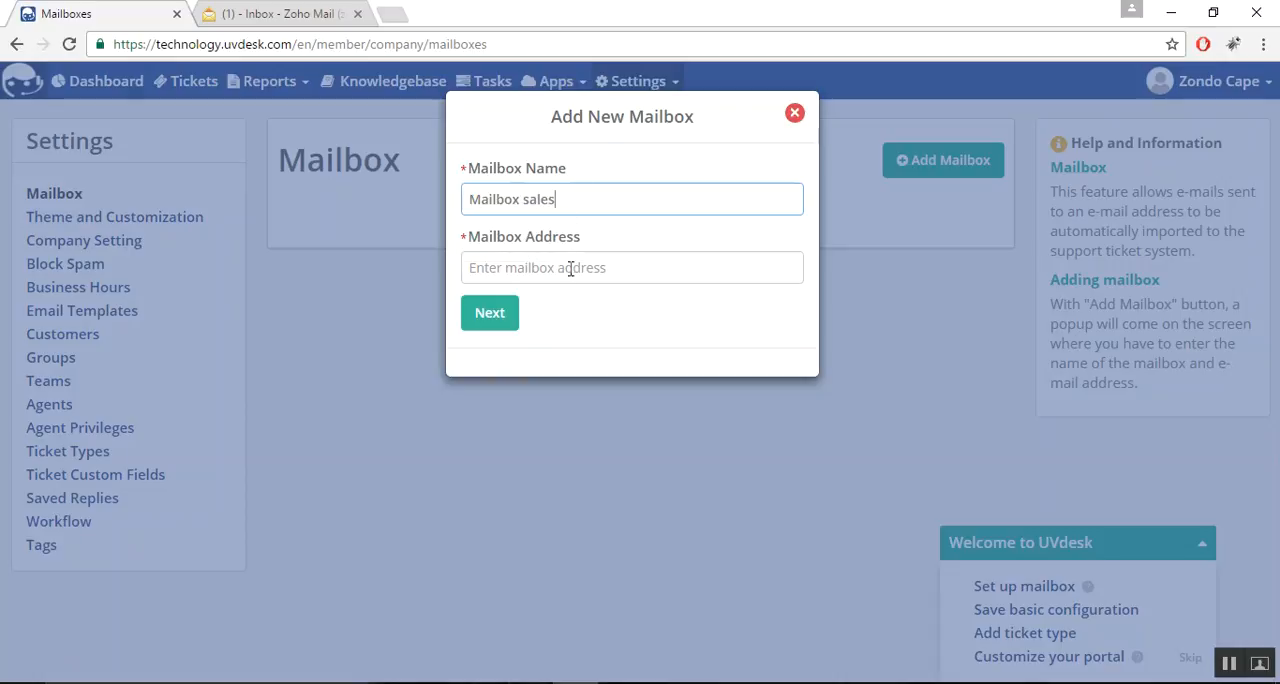
click(632, 268)
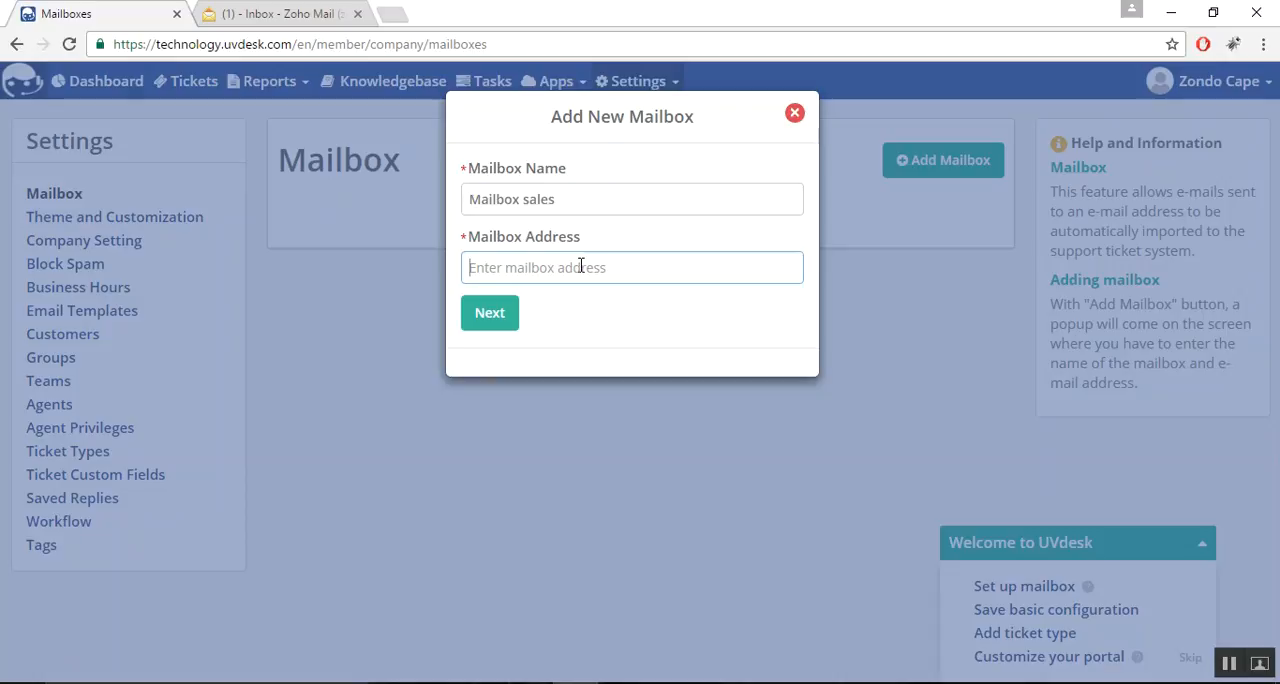
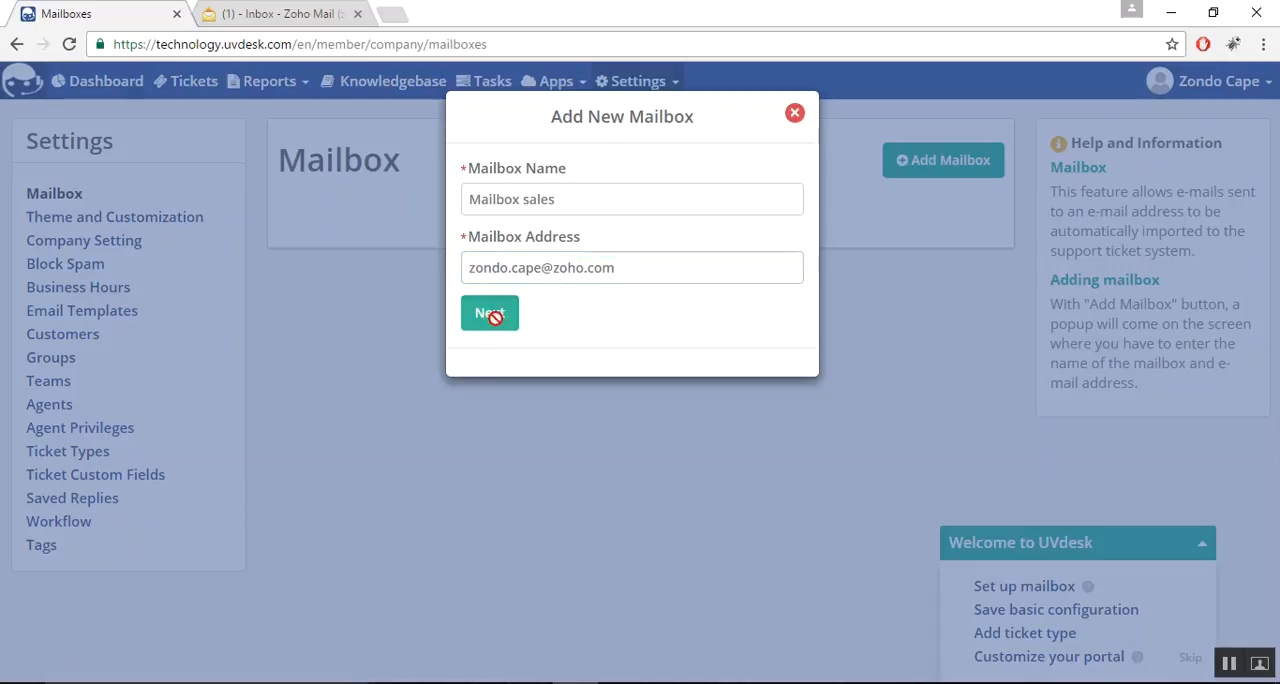
click(488, 312)
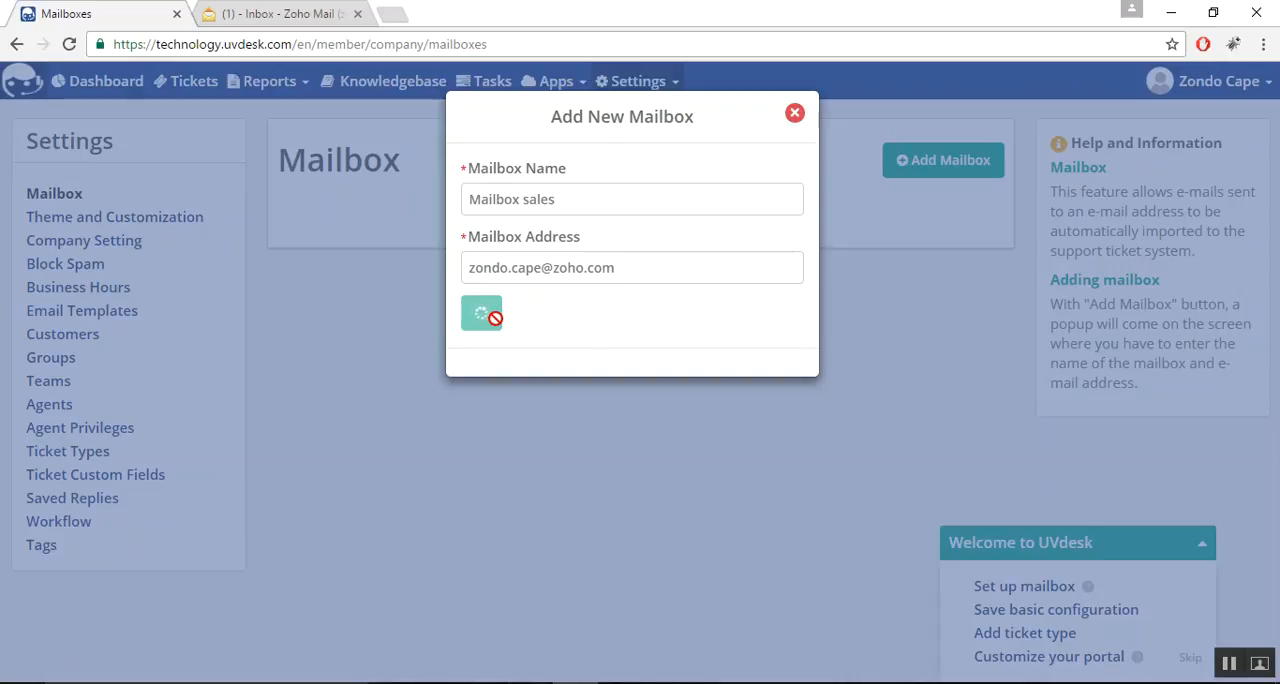
Finish creating the mailbox and dismiss the Mailbox Created confirmation with its support address
click(482, 312)
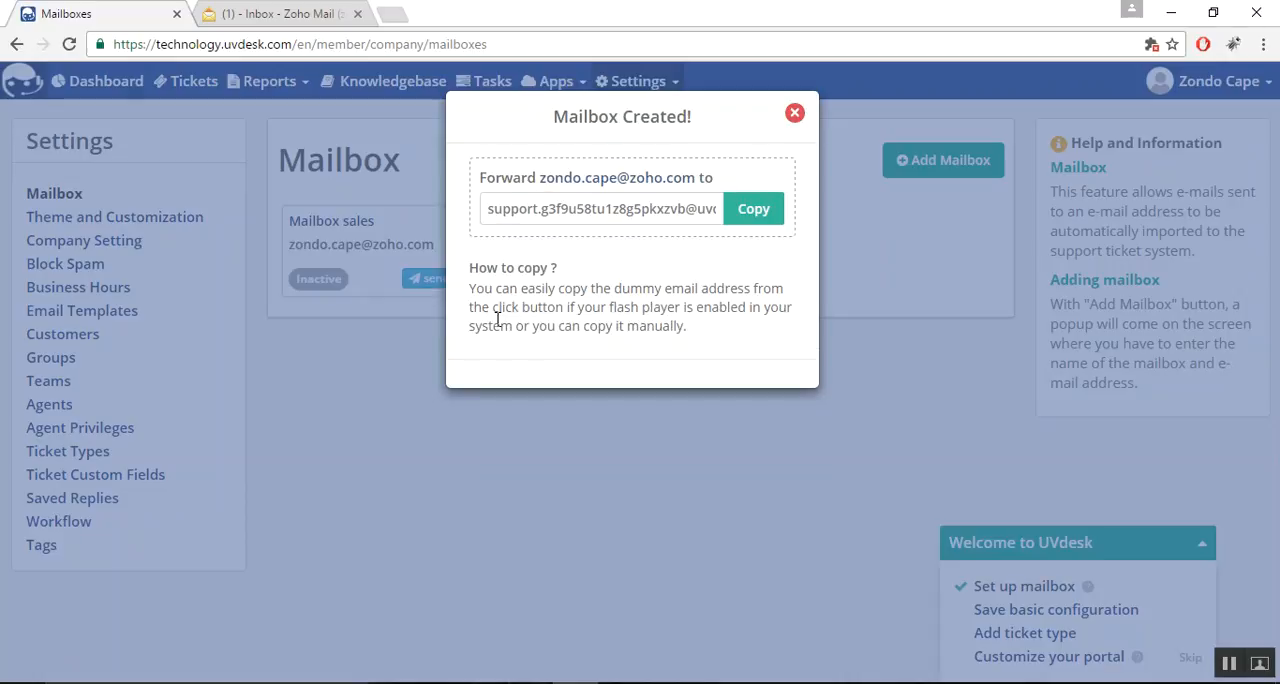
mouse_move(556, 124)
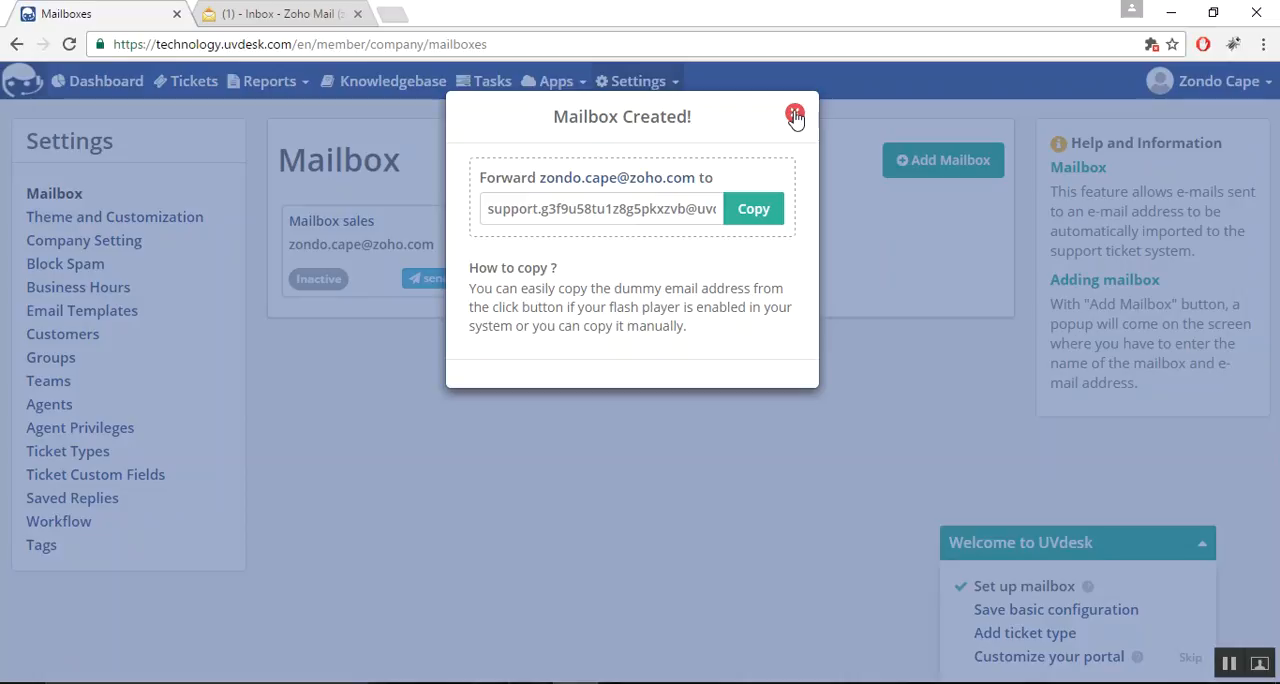
click(796, 112)
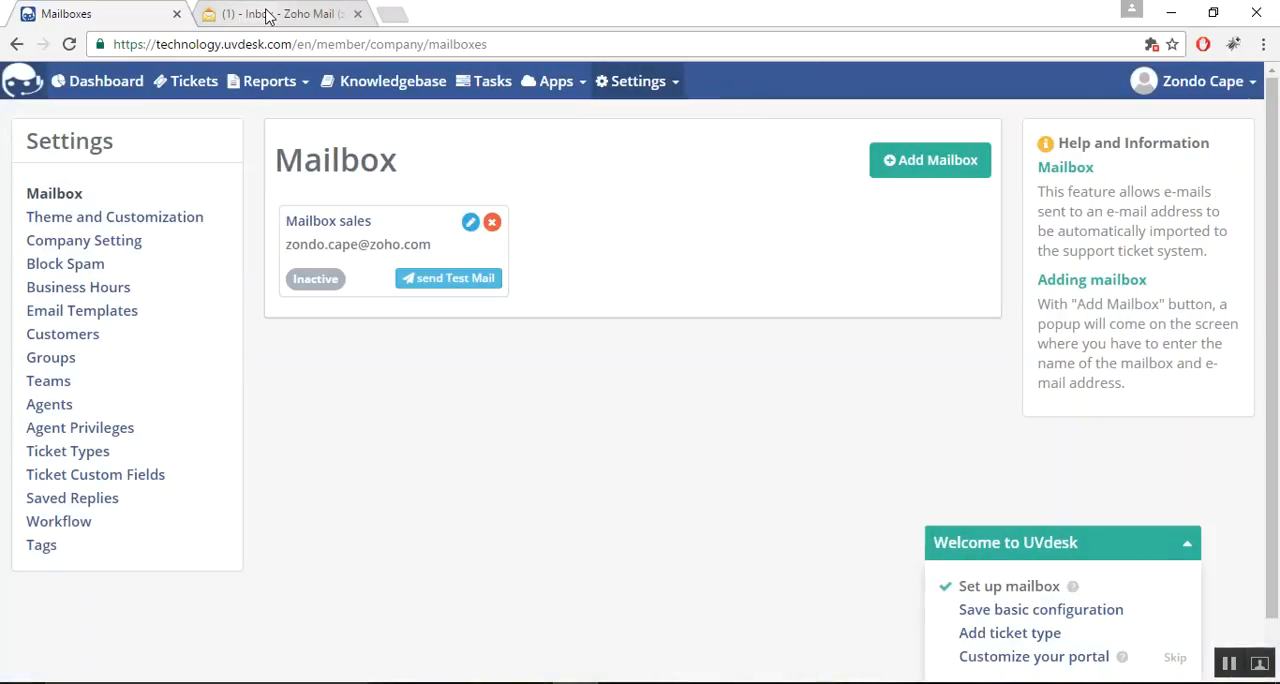
In Zoho Mail settings, open the old-version 'Email forwarding and POP/IMAP' page
click(280, 12)
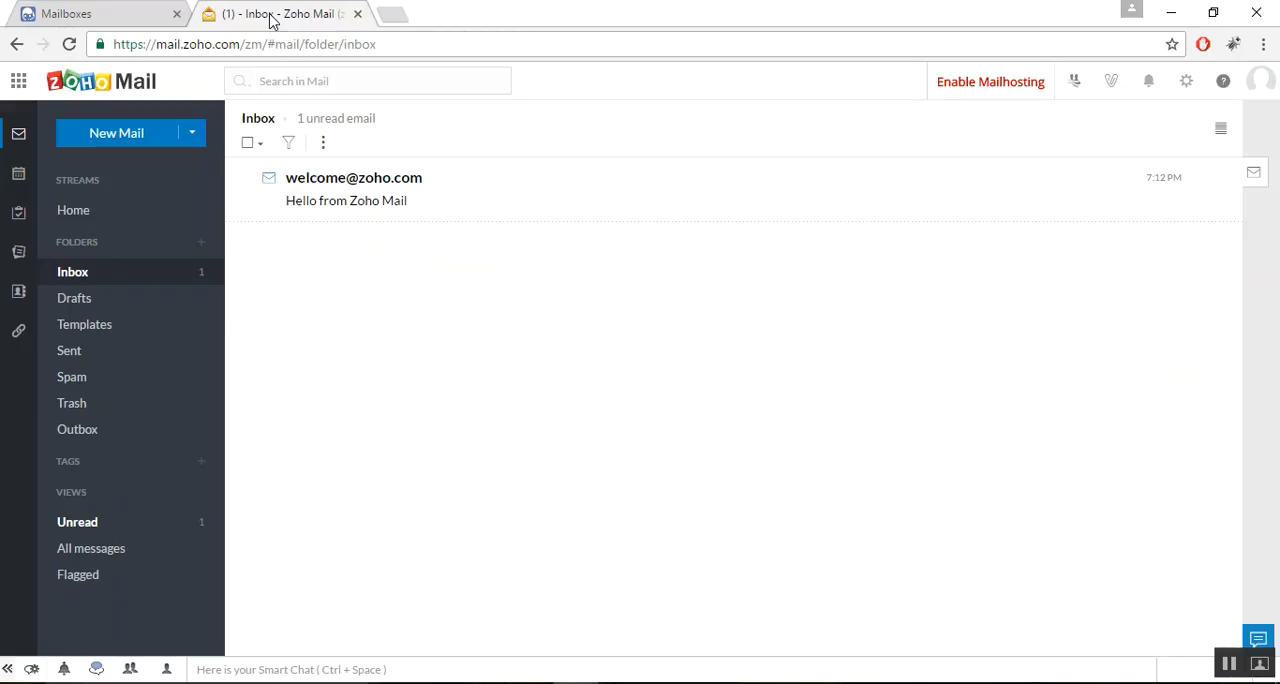
mouse_move(1222, 80)
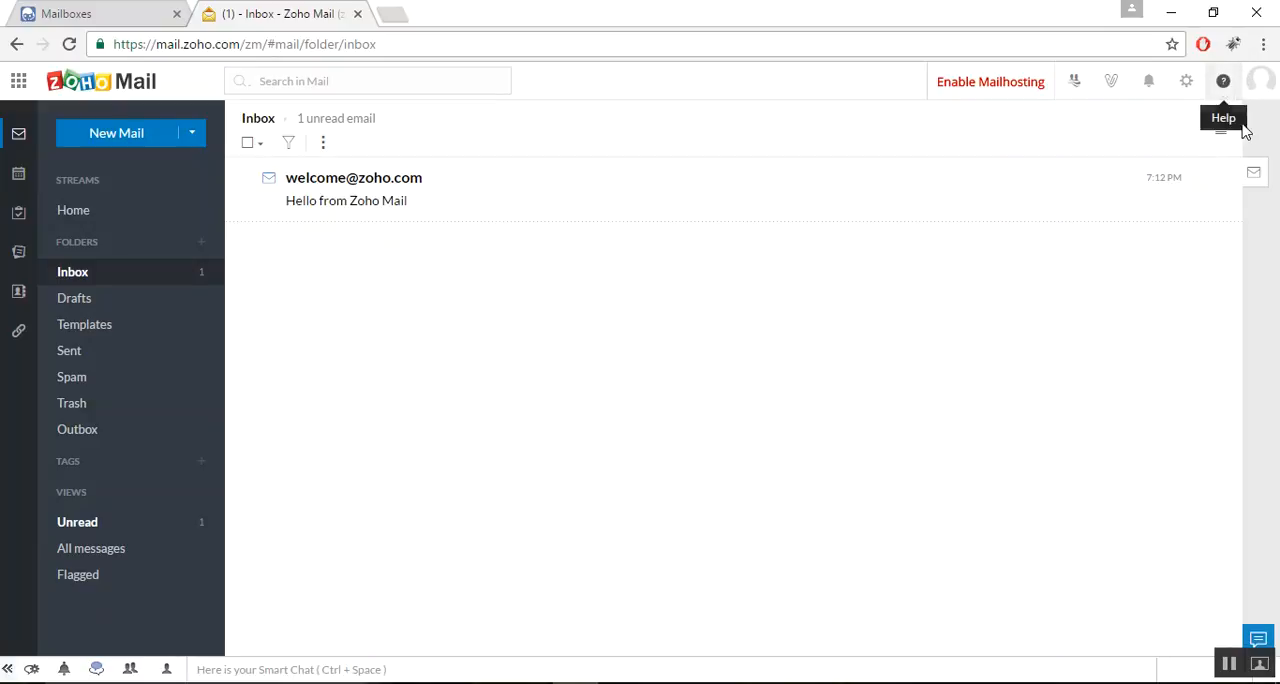
mouse_move(1188, 80)
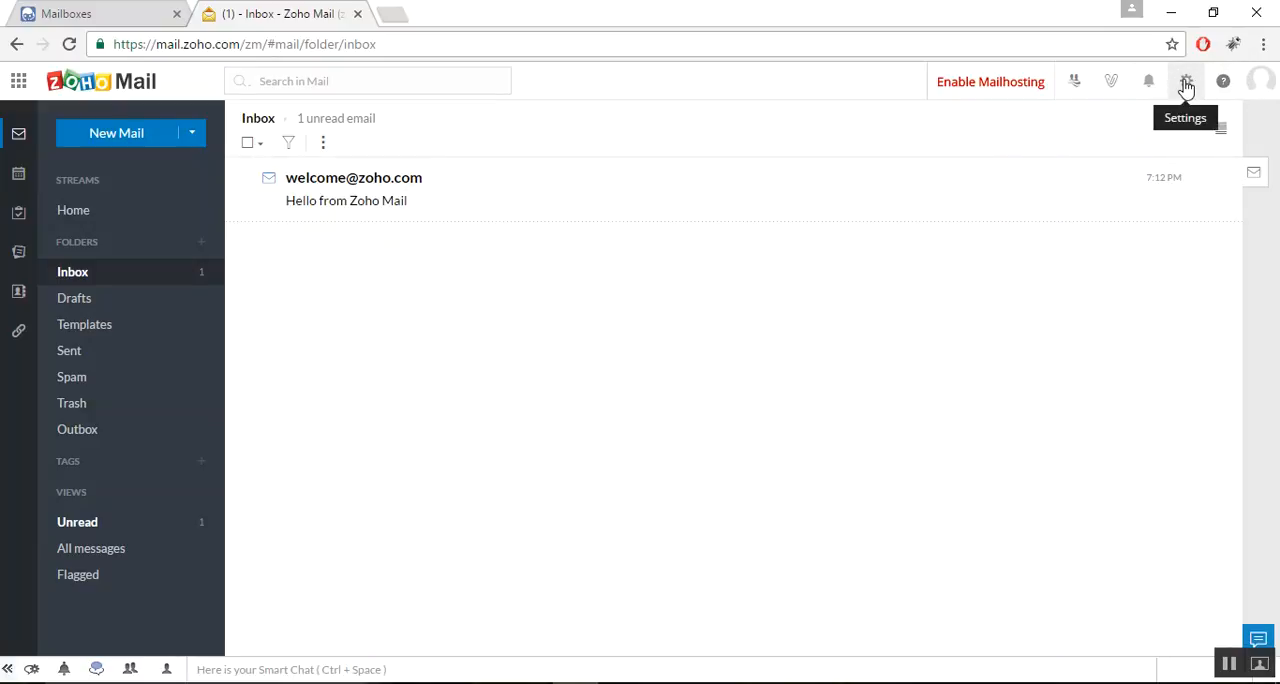
click(1186, 80)
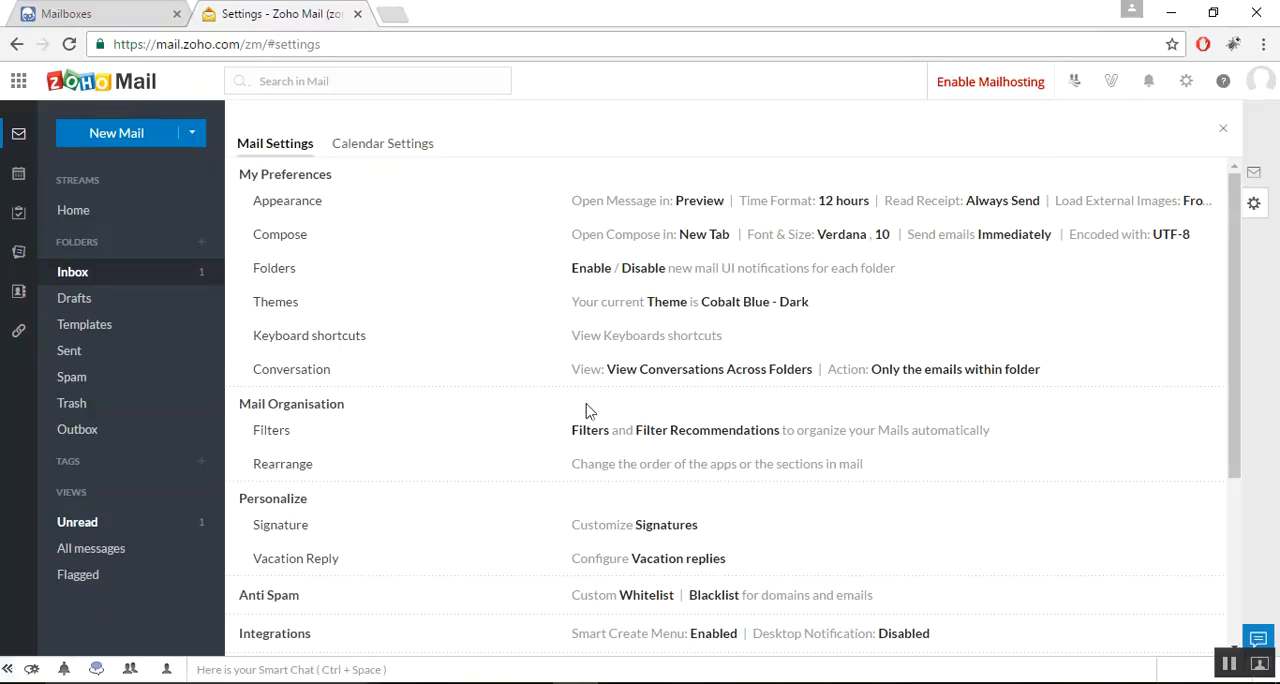
scroll(down, 3)
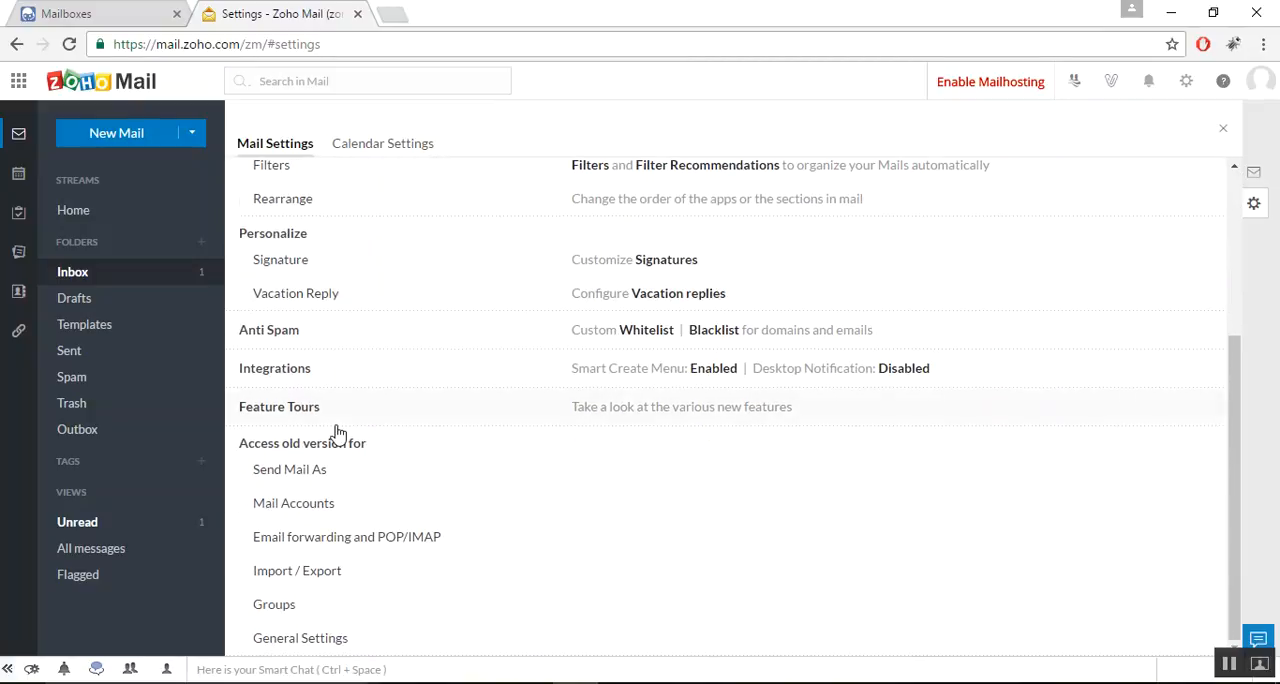
mouse_move(360, 536)
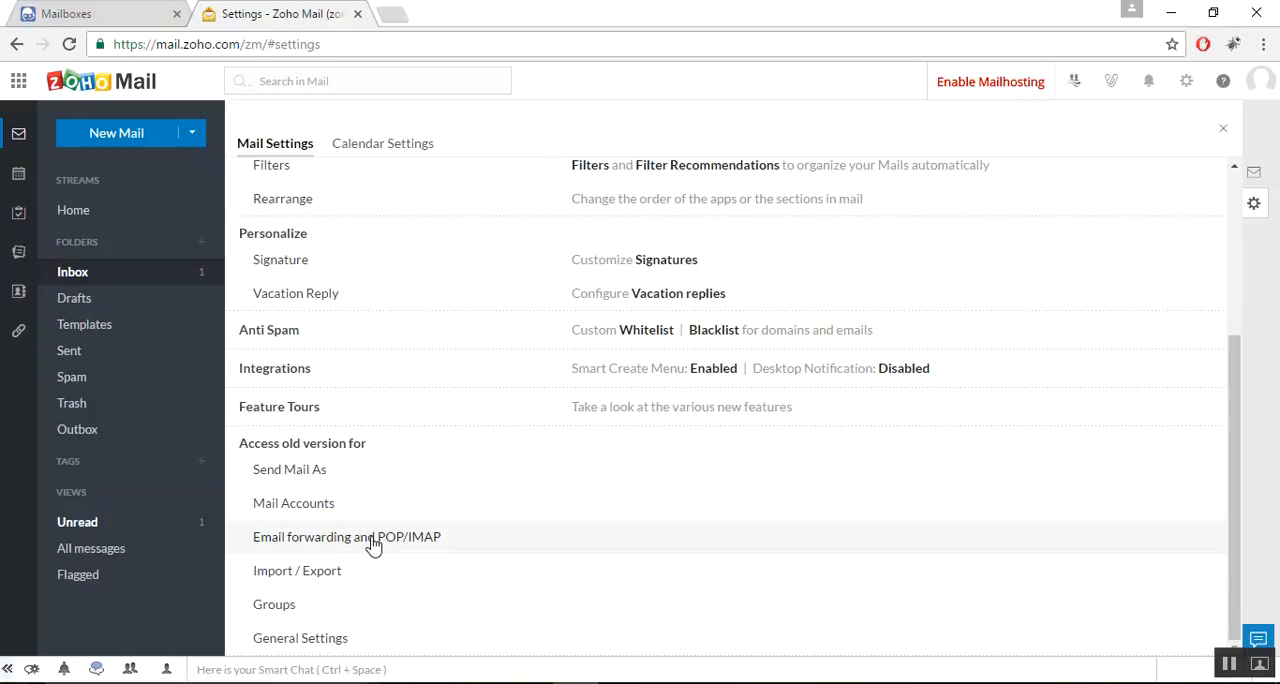
click(348, 536)
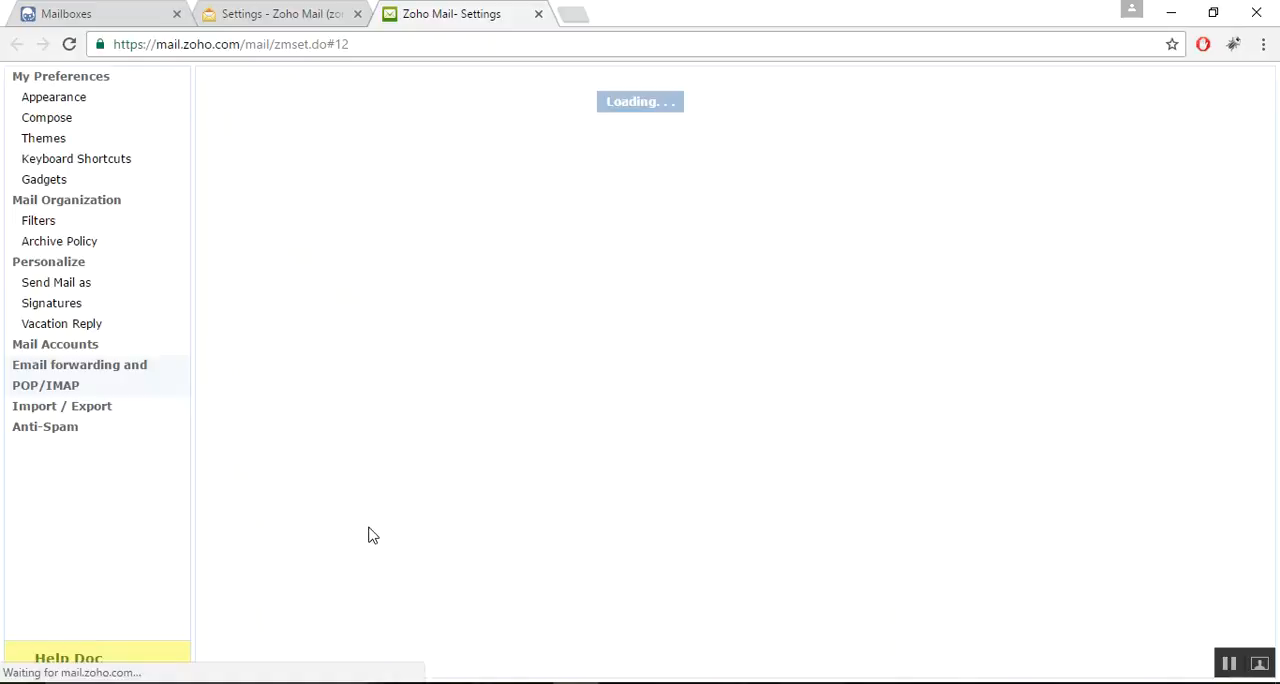
Start adding a forwarding address under 'Forward a copy of incoming message to'
click(80, 374)
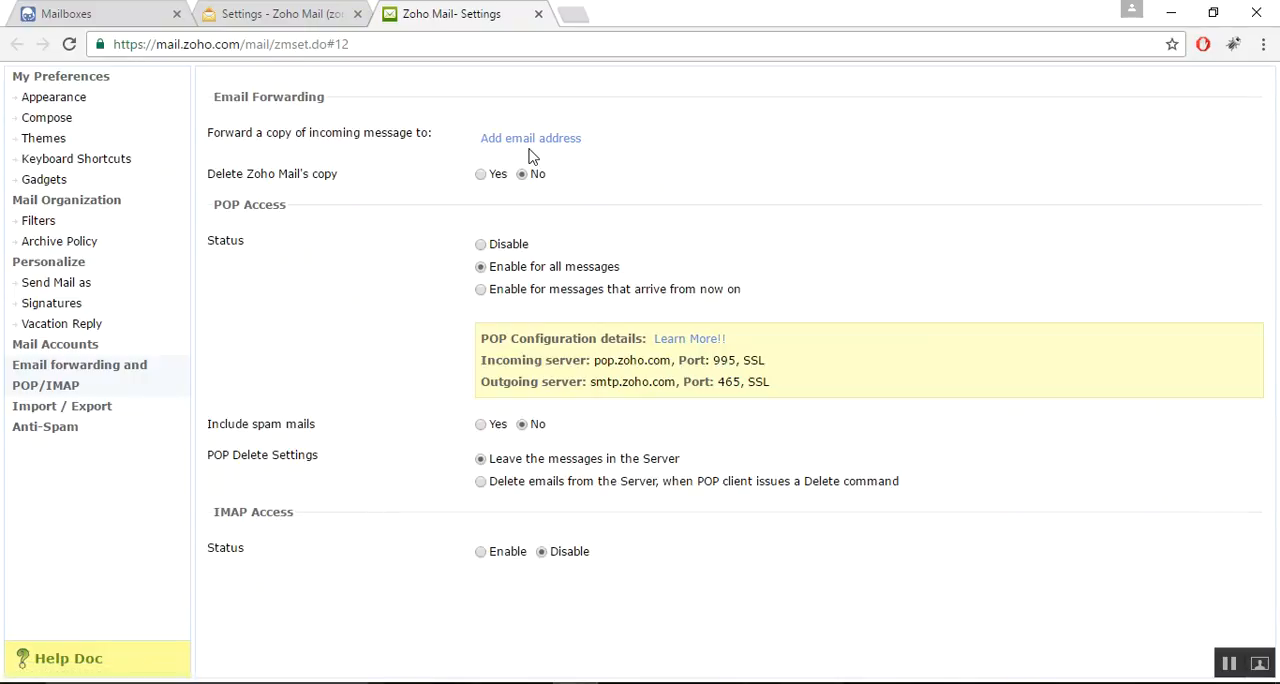
mouse_move(530, 138)
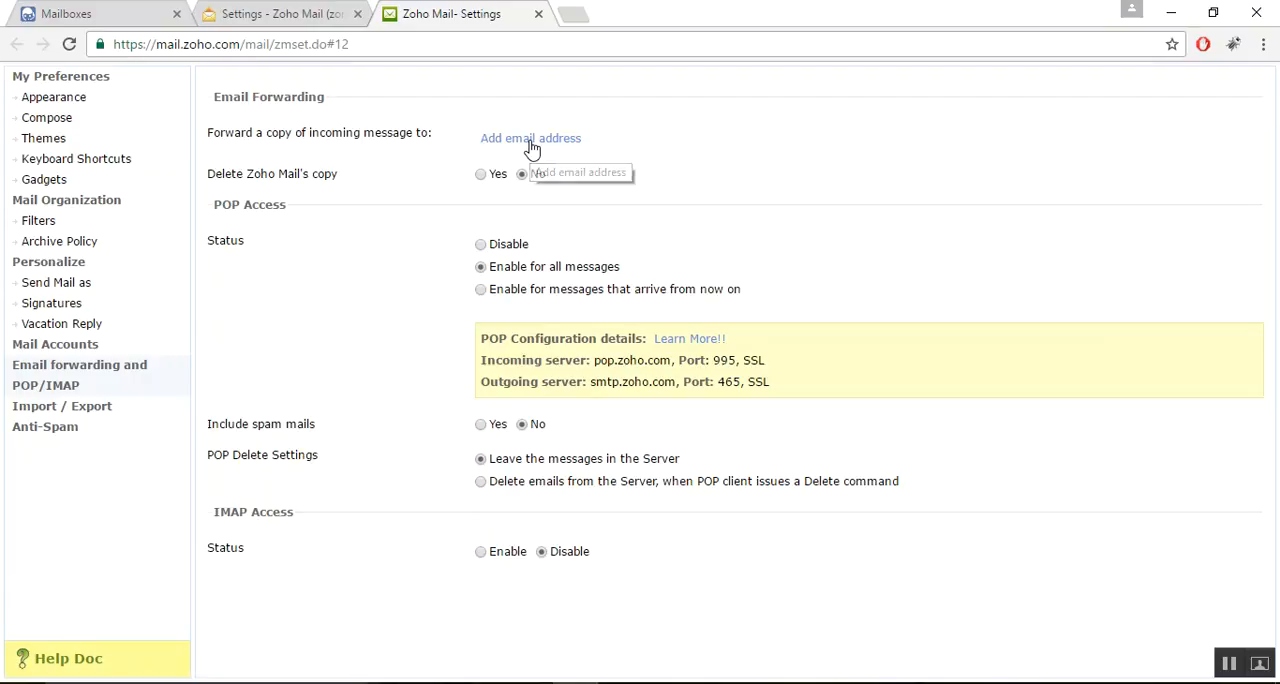
click(530, 138)
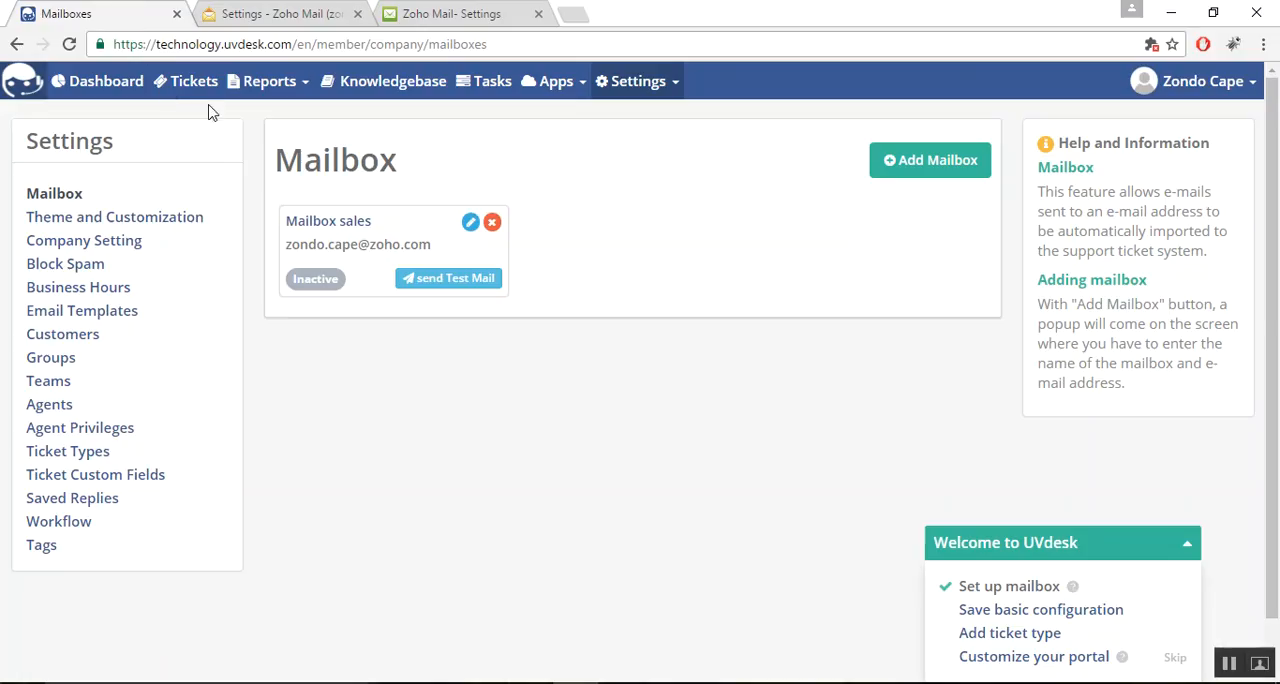
mouse_move(452, 278)
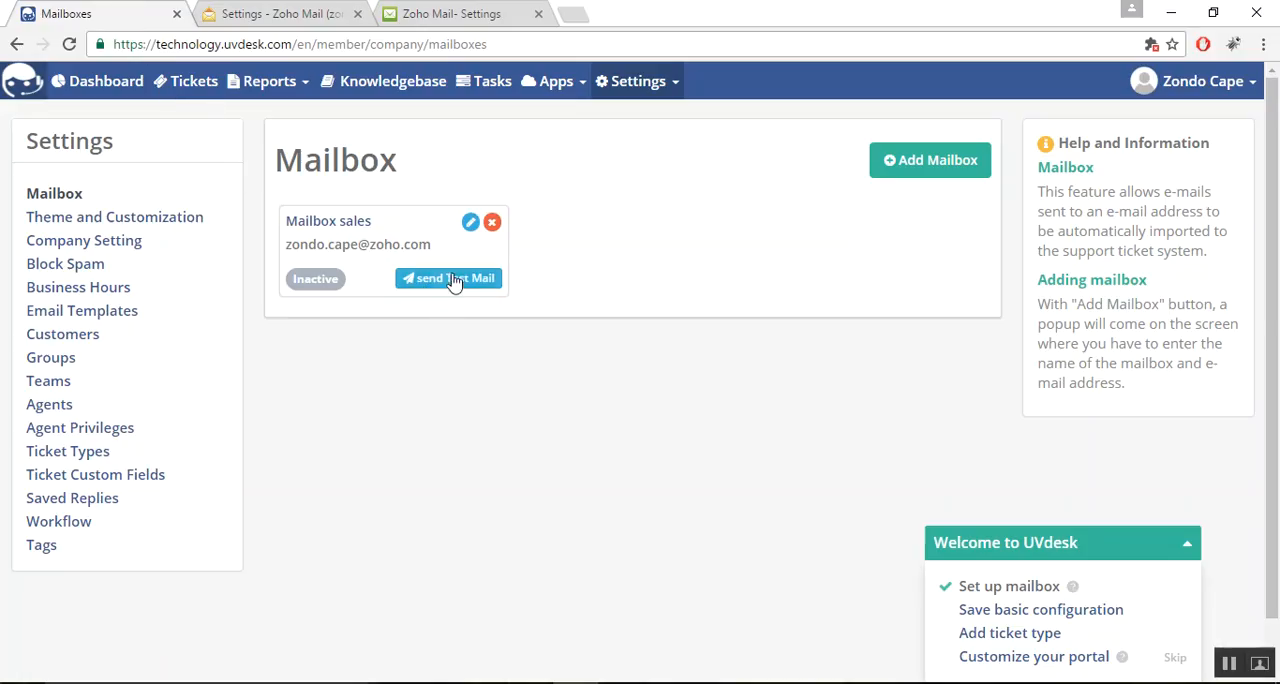
Copy the support forwarding address from the Mailbox sales details in UVdesk
click(470, 222)
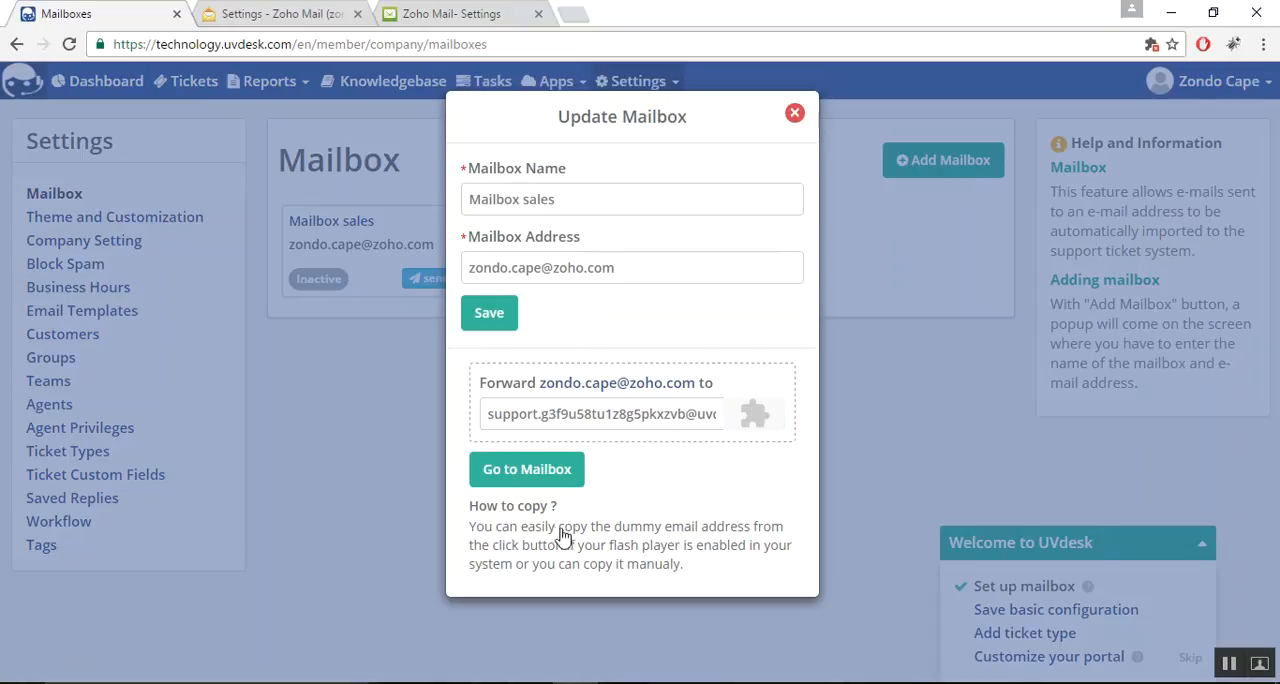
mouse_move(754, 412)
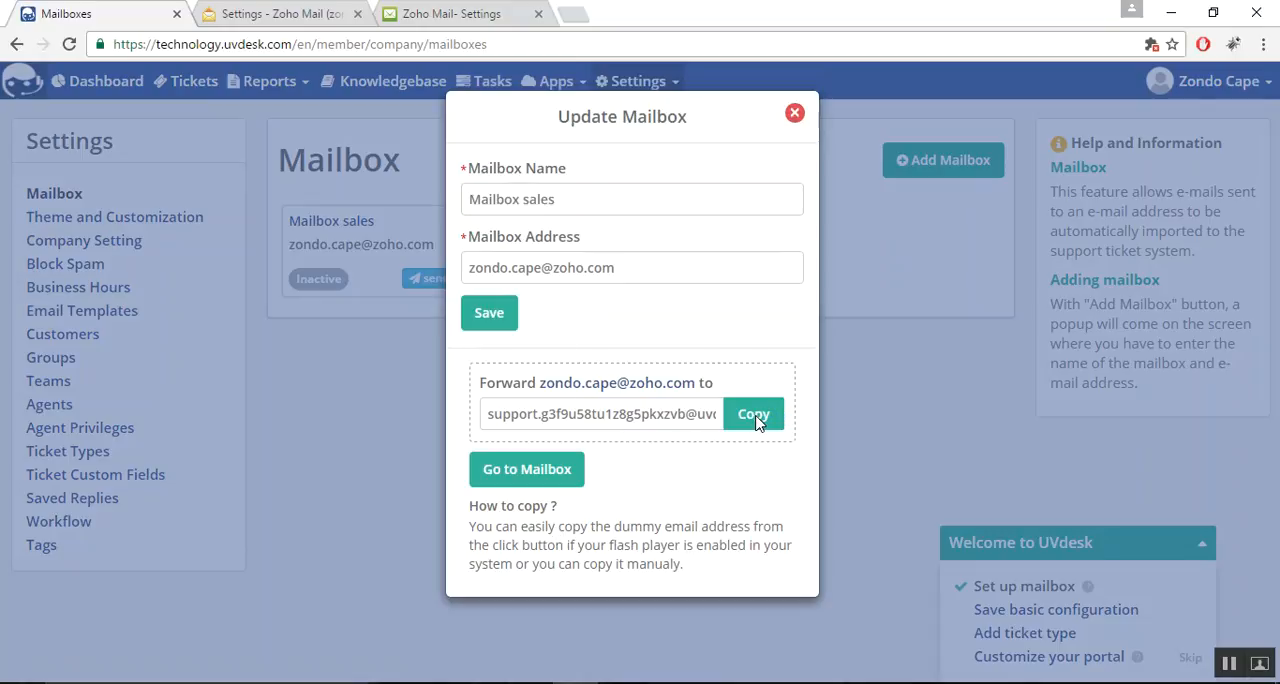
click(752, 412)
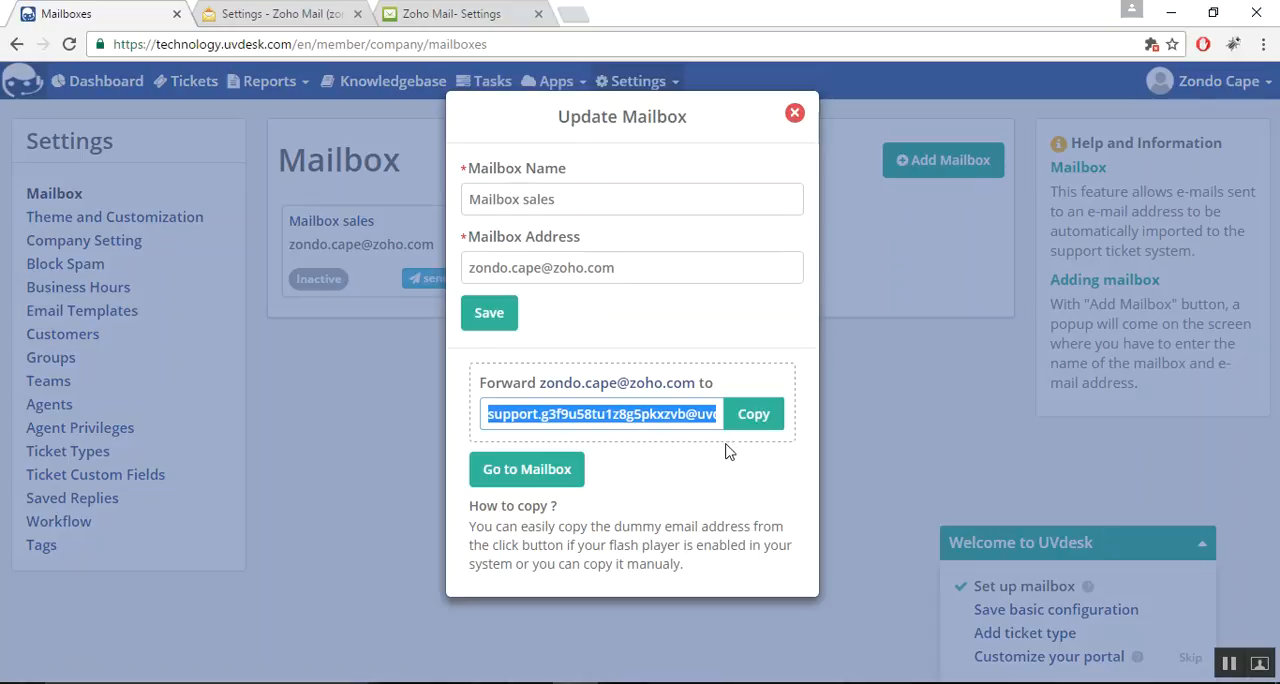
mouse_move(416, 32)
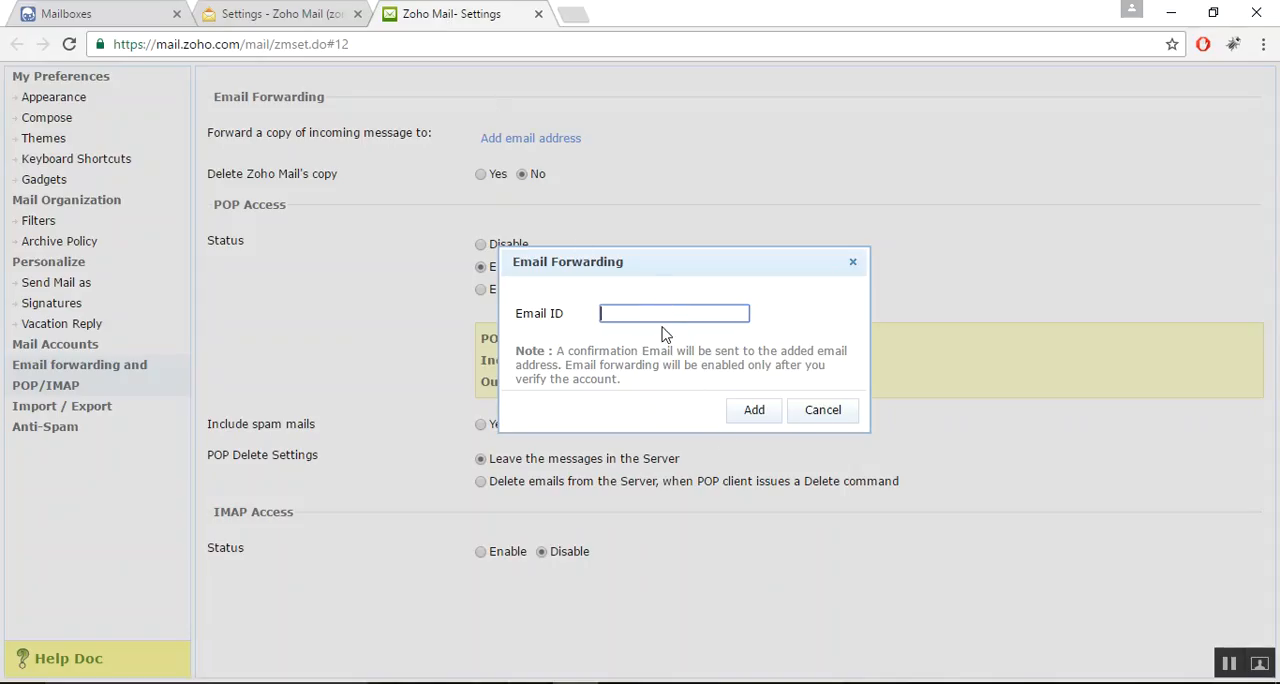
Paste the UVdesk support address as the forwarding destination, add it and start its verification
right_click(674, 312)
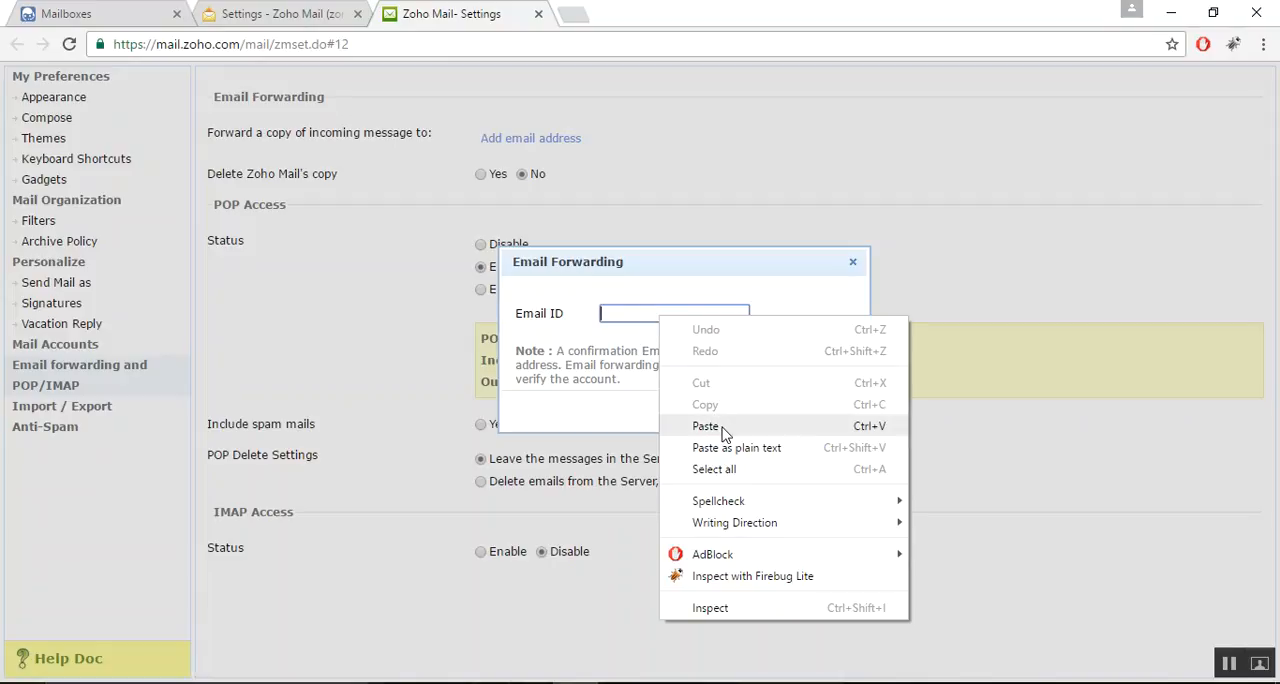
click(704, 426)
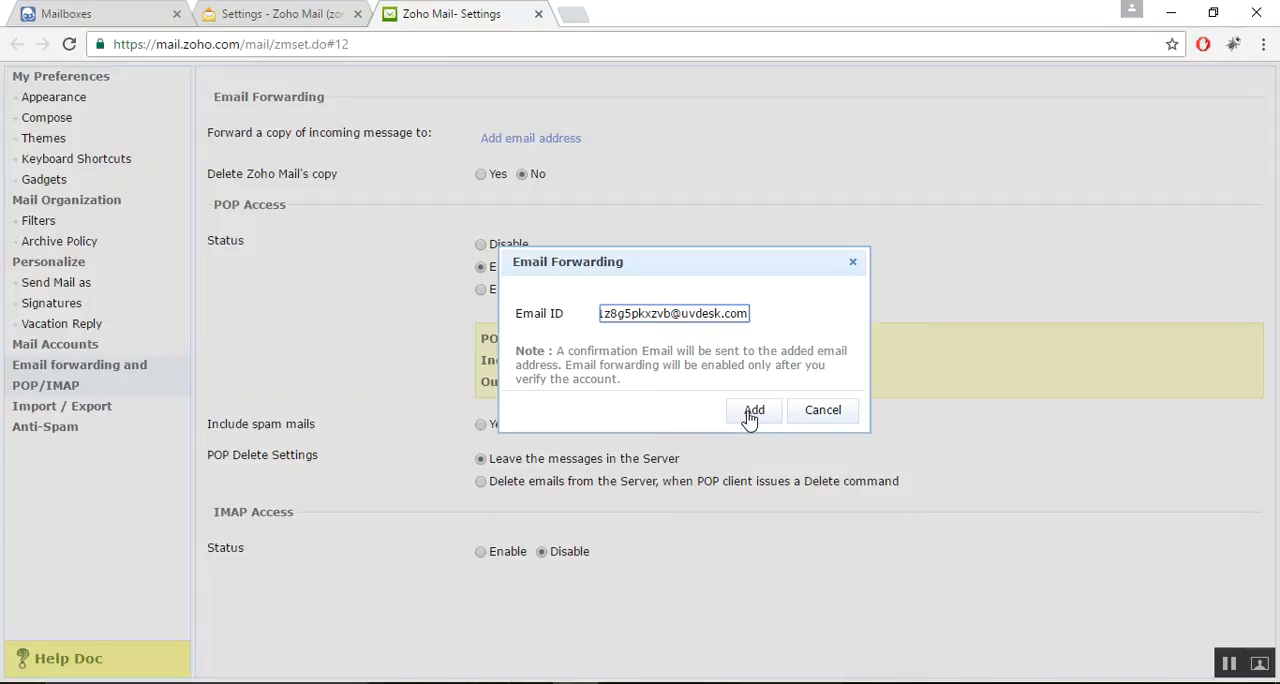
click(752, 410)
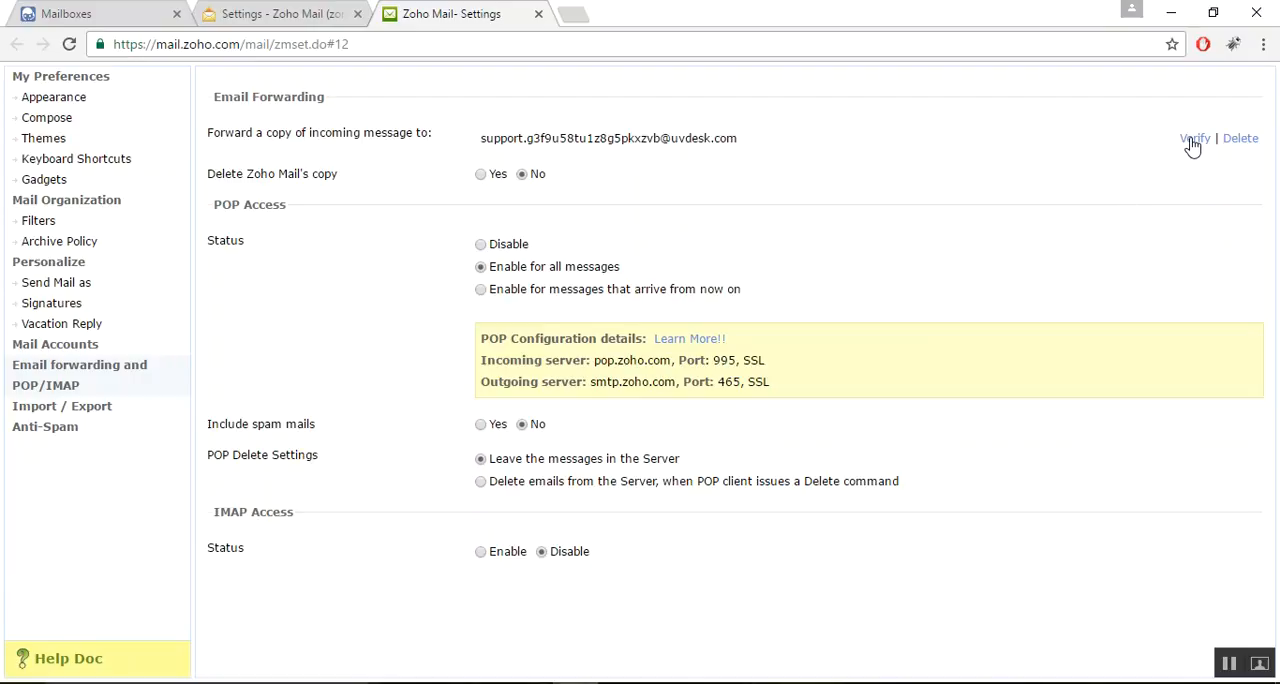
click(1192, 138)
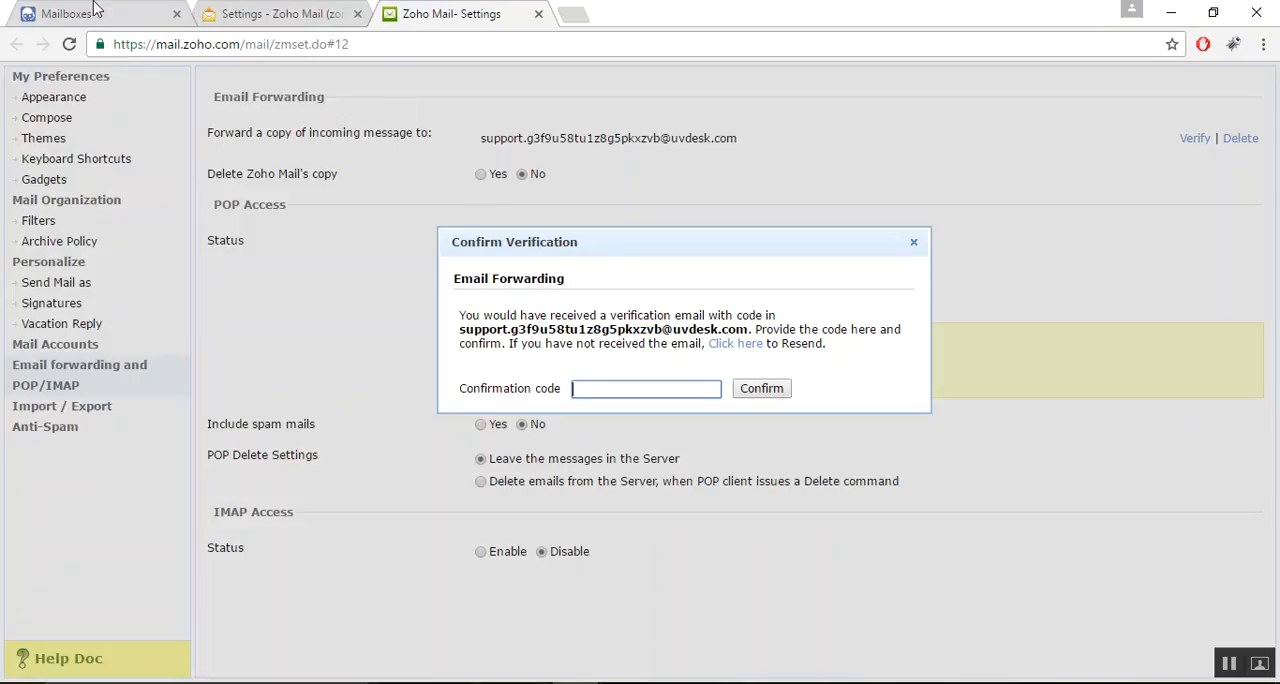
mouse_move(108, 14)
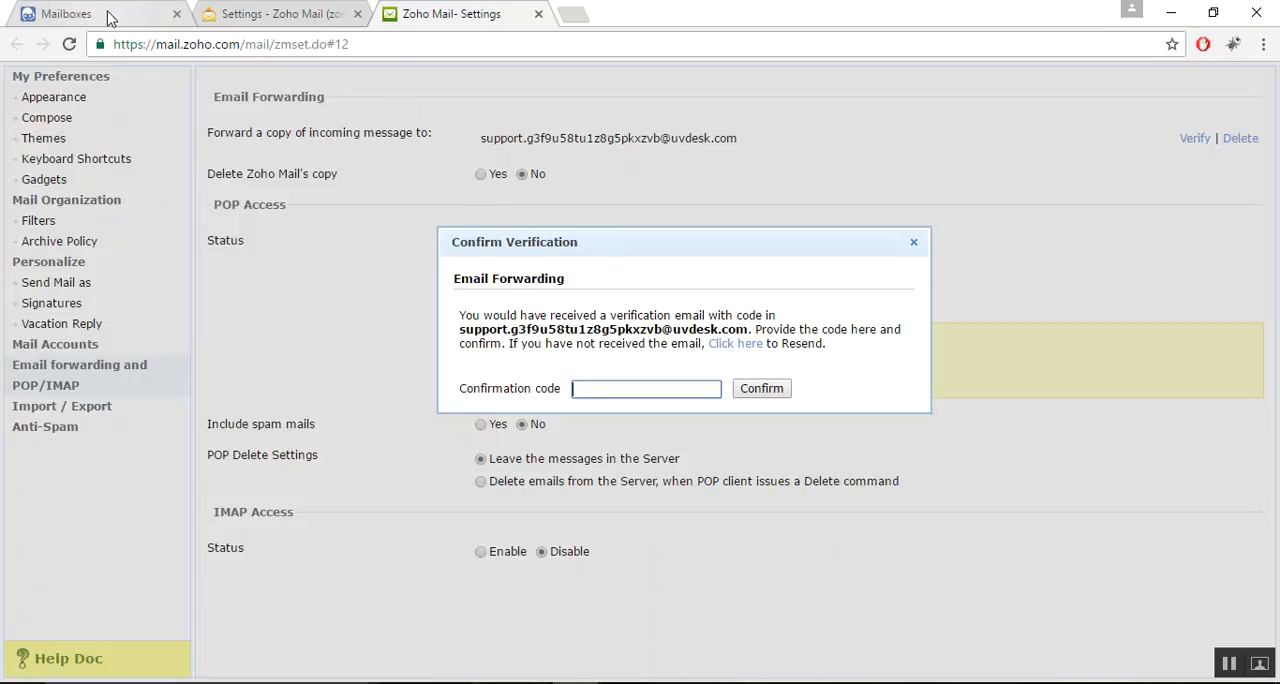
Back in UVdesk, go to Tickets and open ticket #2, the Zoho forwarding confirmation
click(90, 14)
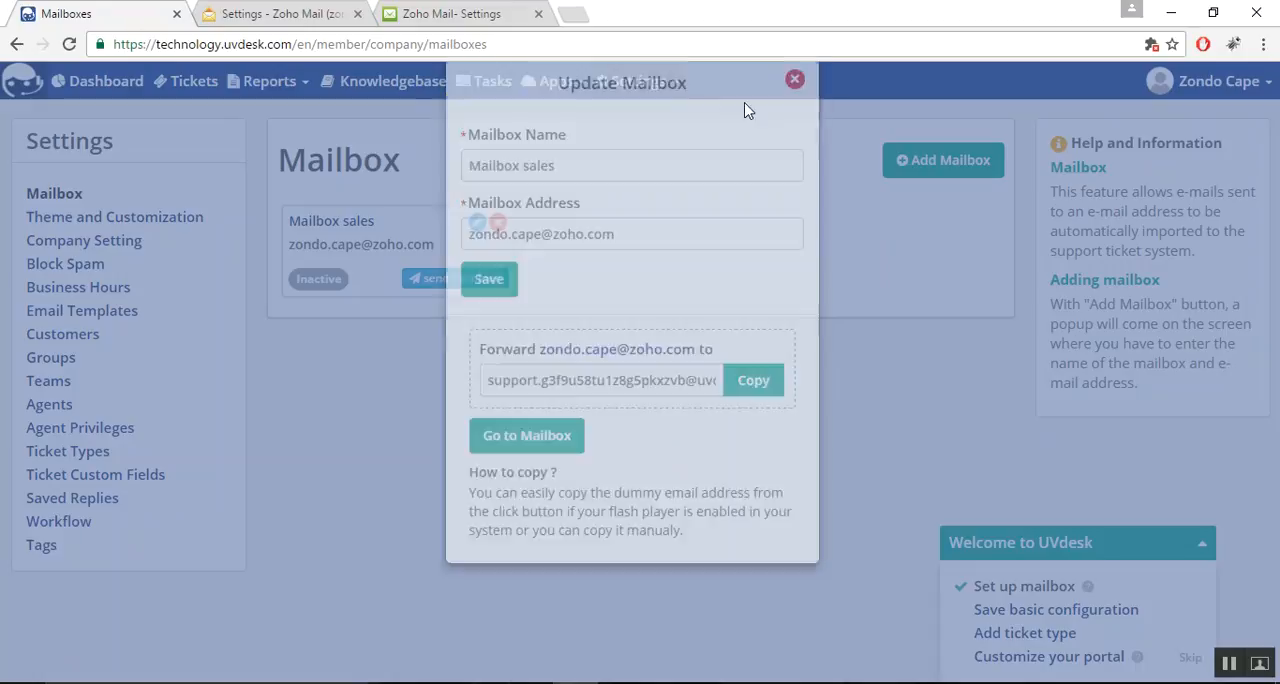
click(794, 80)
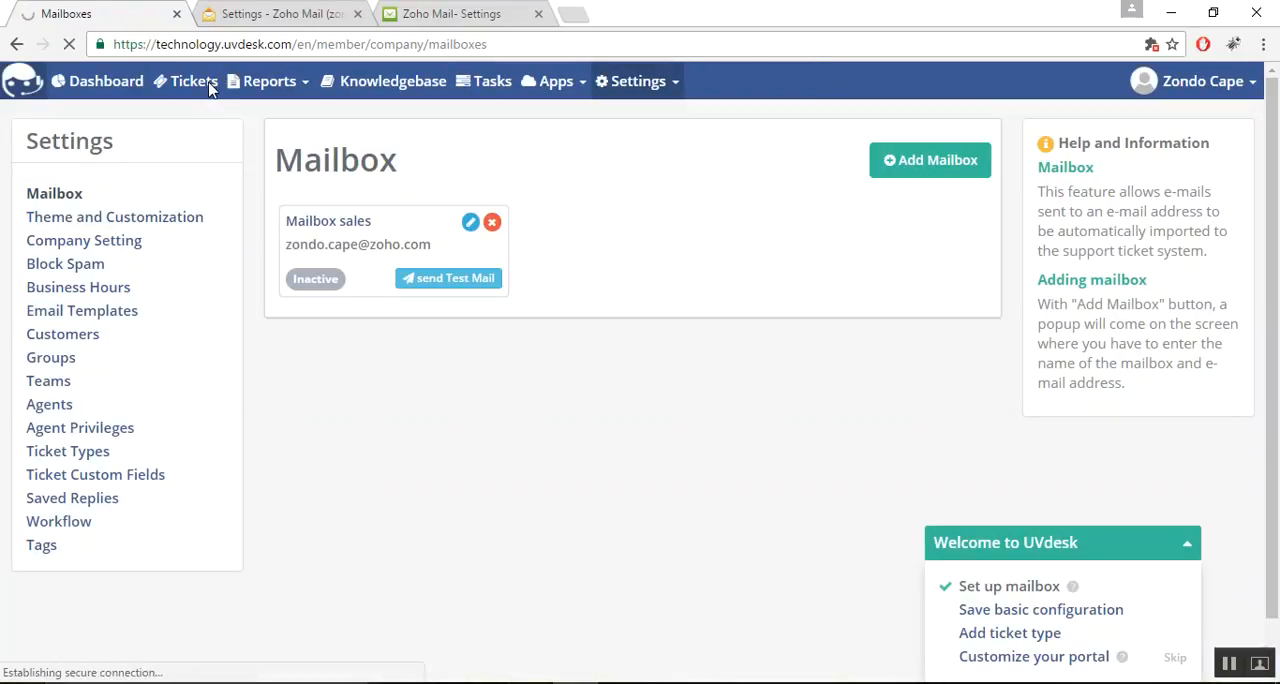
click(192, 80)
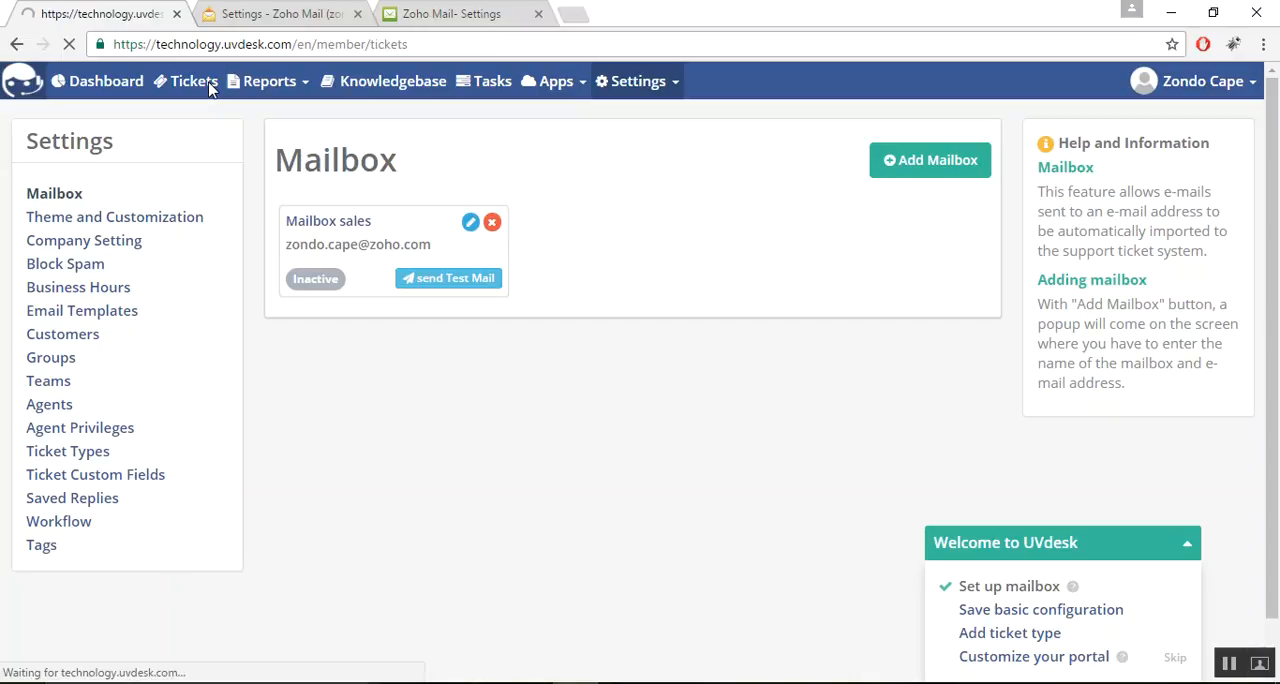
click(192, 80)
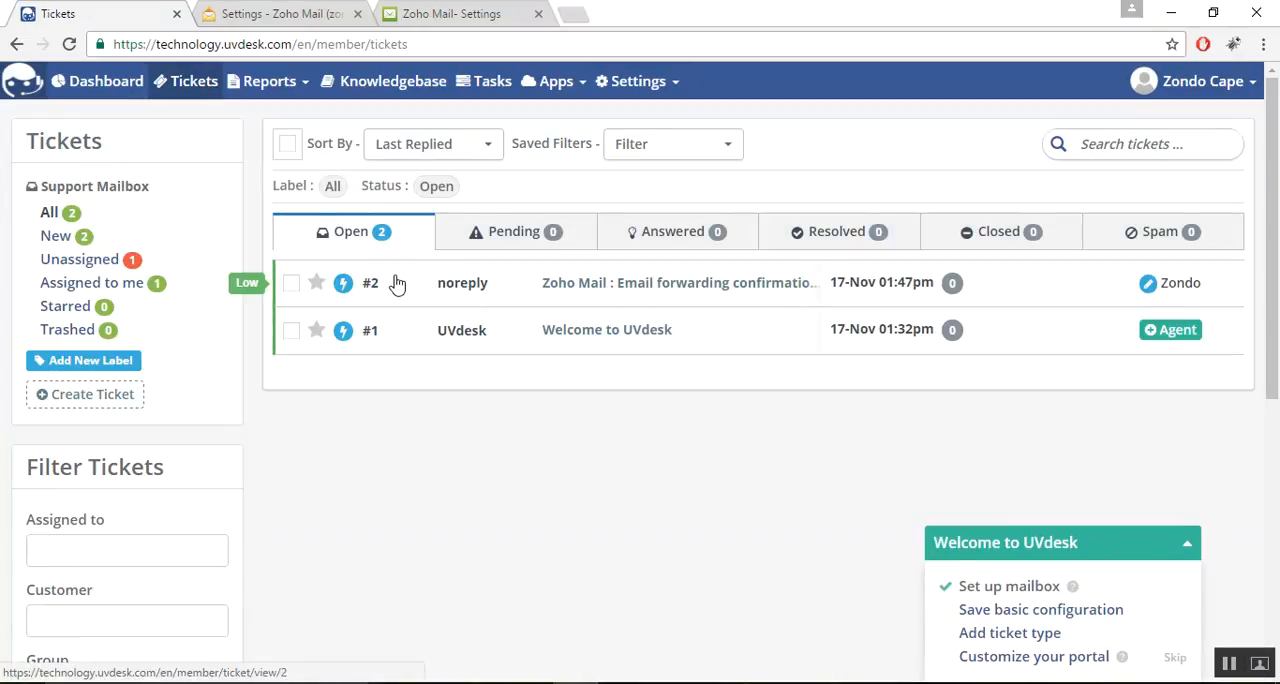
mouse_move(378, 288)
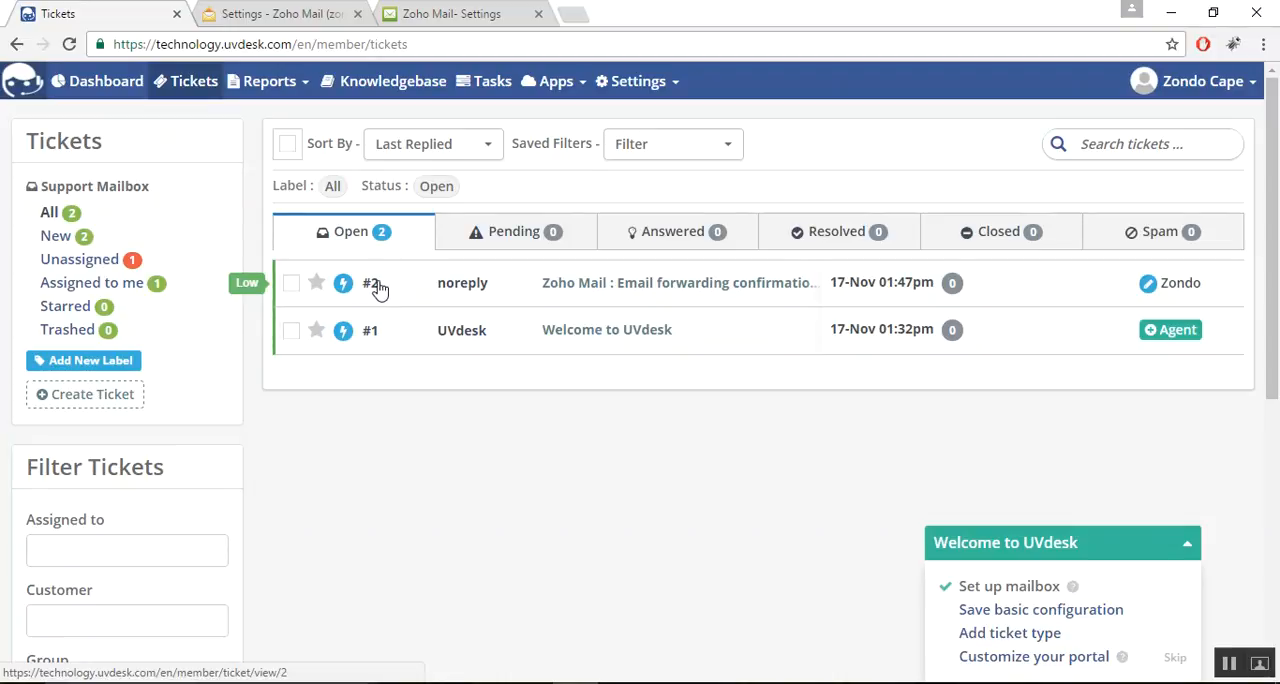
click(370, 282)
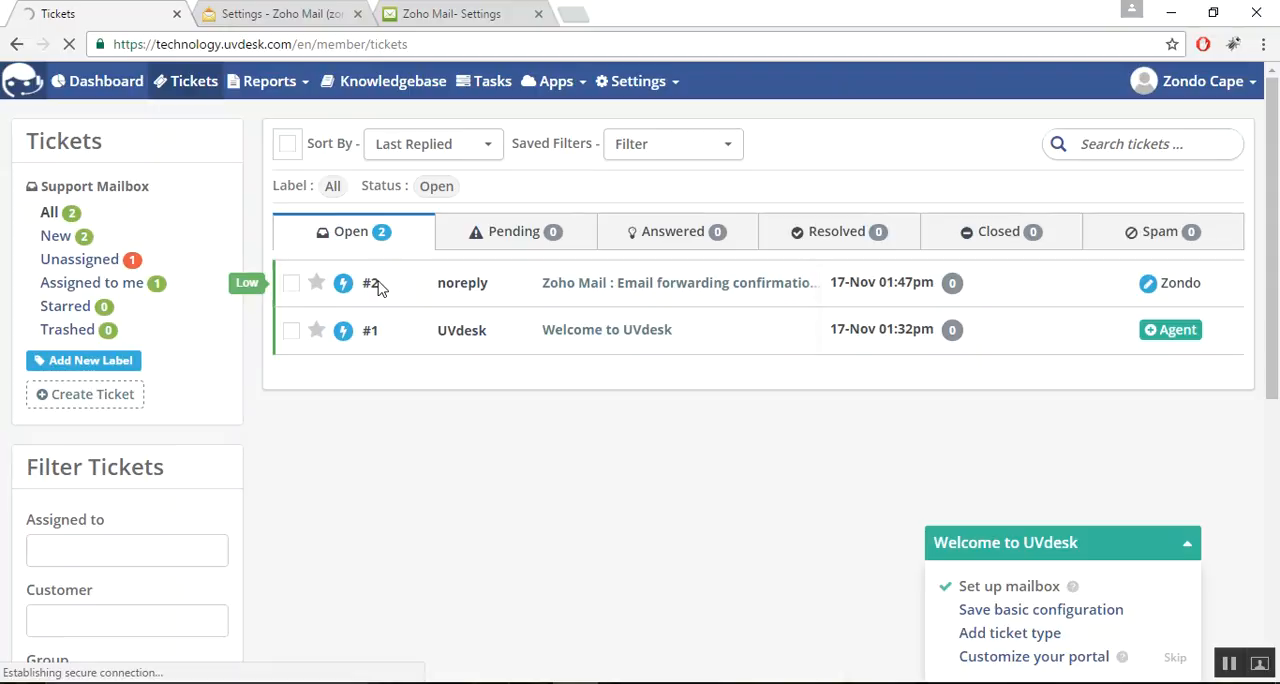
click(370, 282)
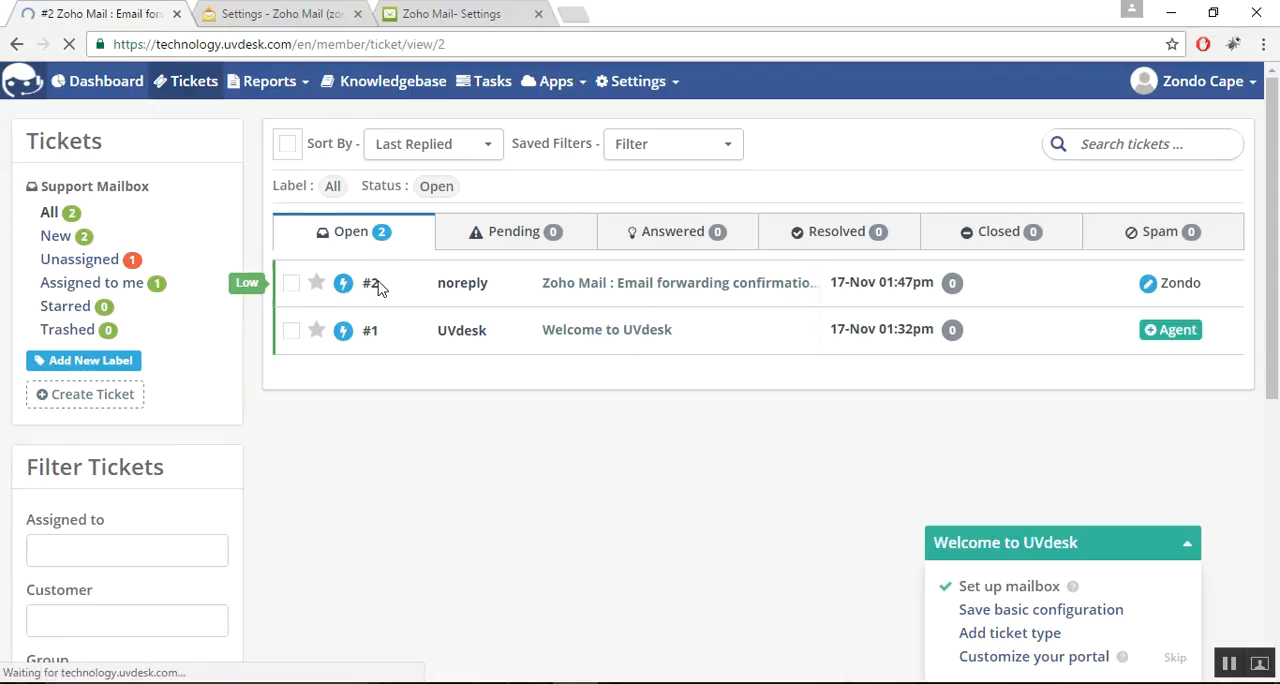
Copy the confirmation code from ticket #2 and return to the Zoho Mail settings tab
click(370, 282)
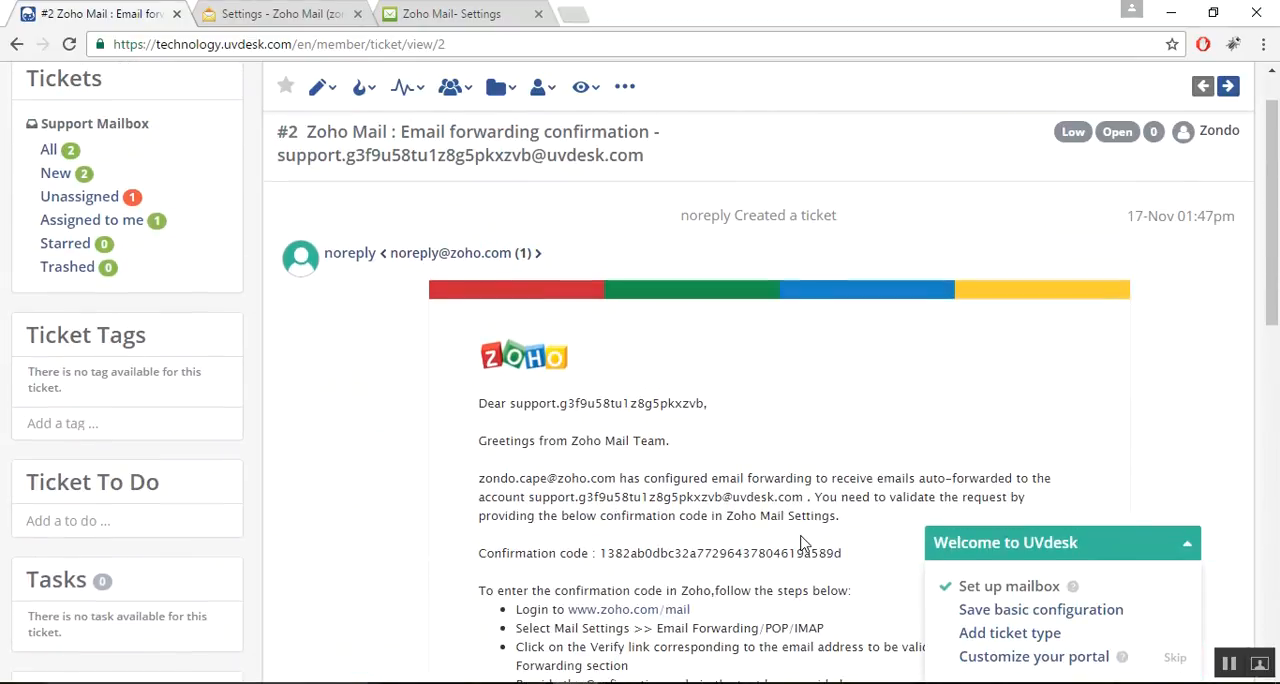
scroll(down, 3)
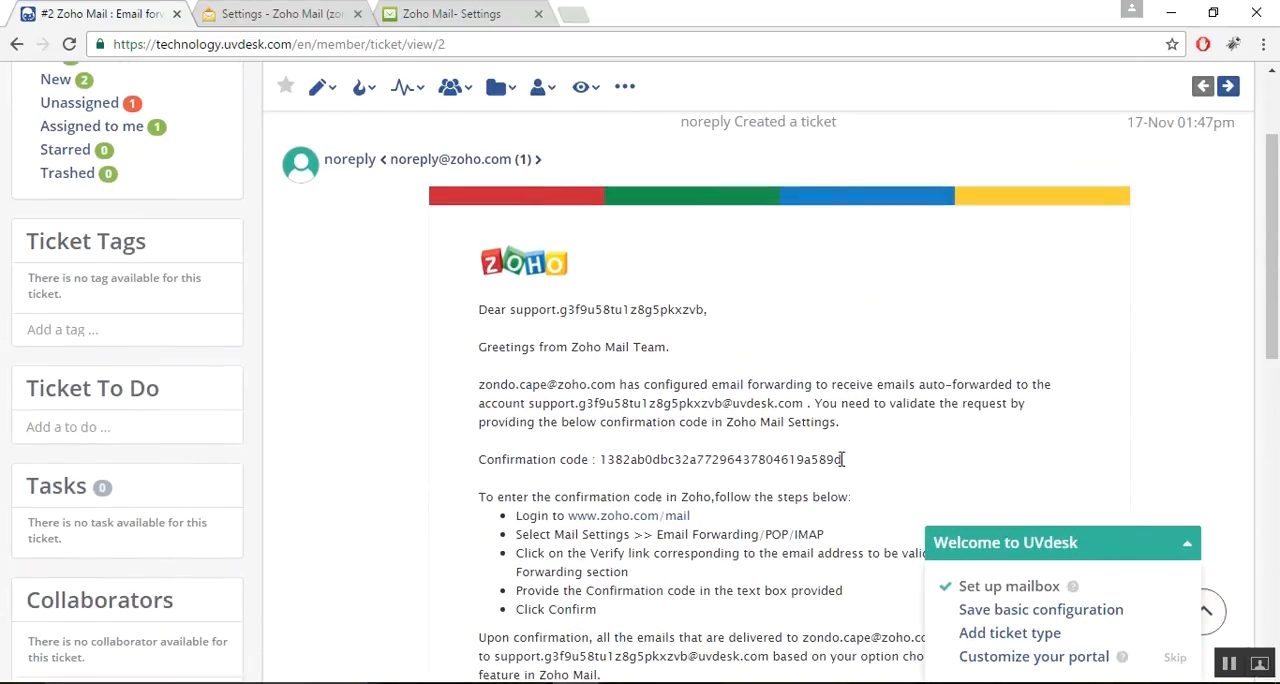
double_click(720, 460)
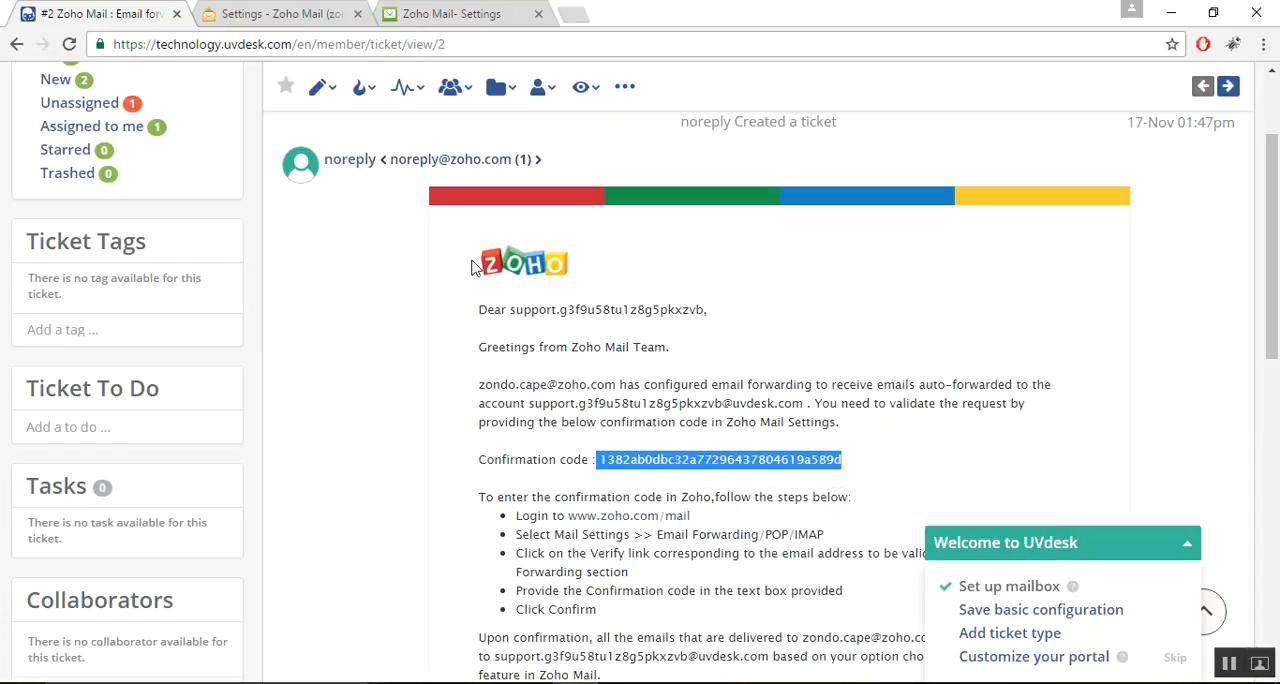
click(450, 12)
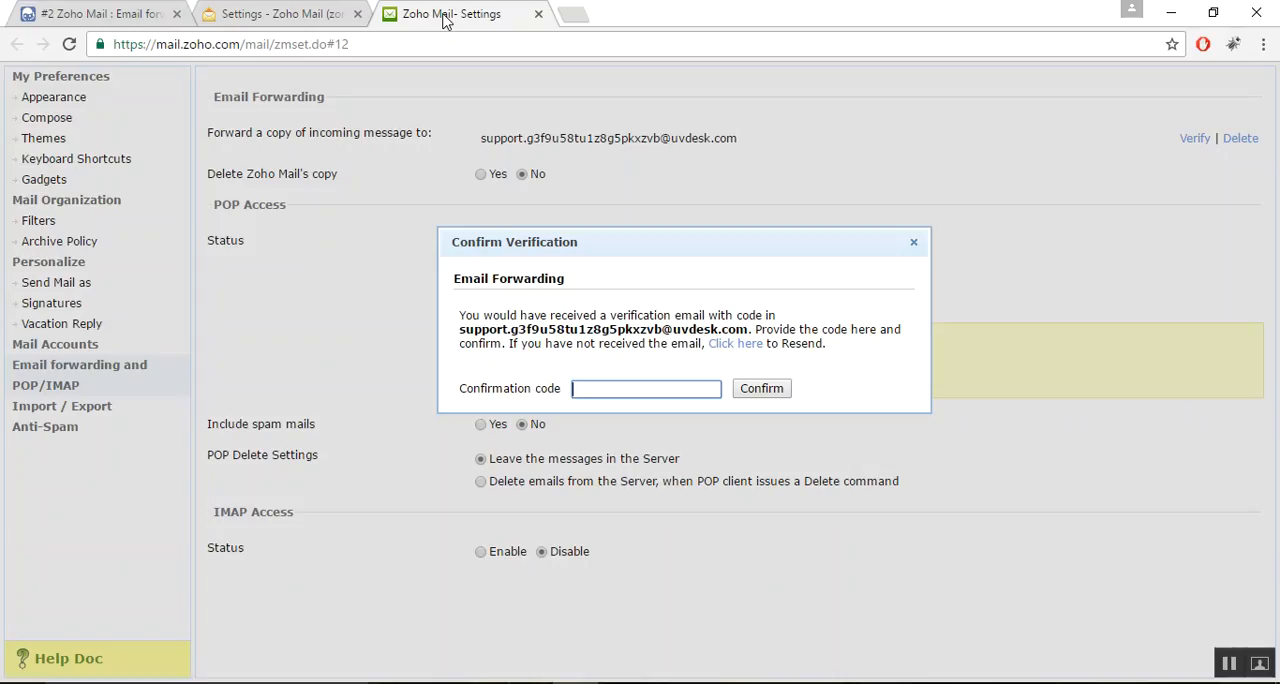
Paste the ticket's confirmation code into Zoho Mail and confirm the UVdesk forwarding address
right_click(644, 388)
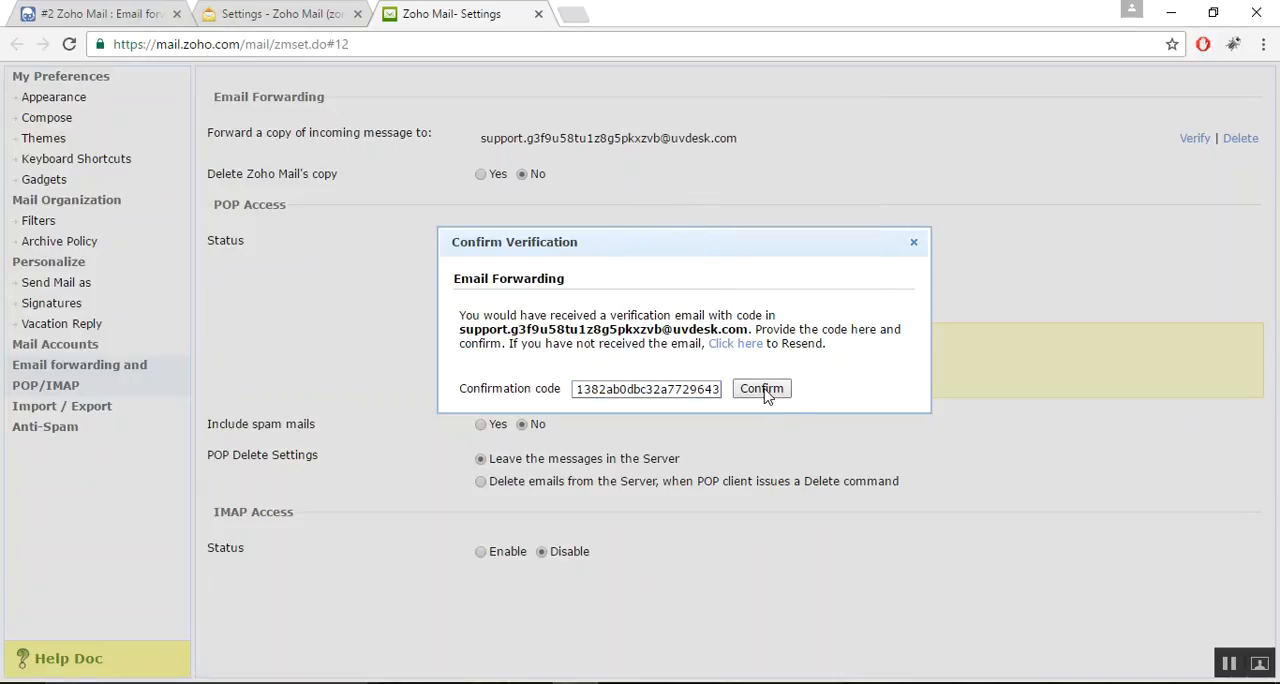
click(760, 388)
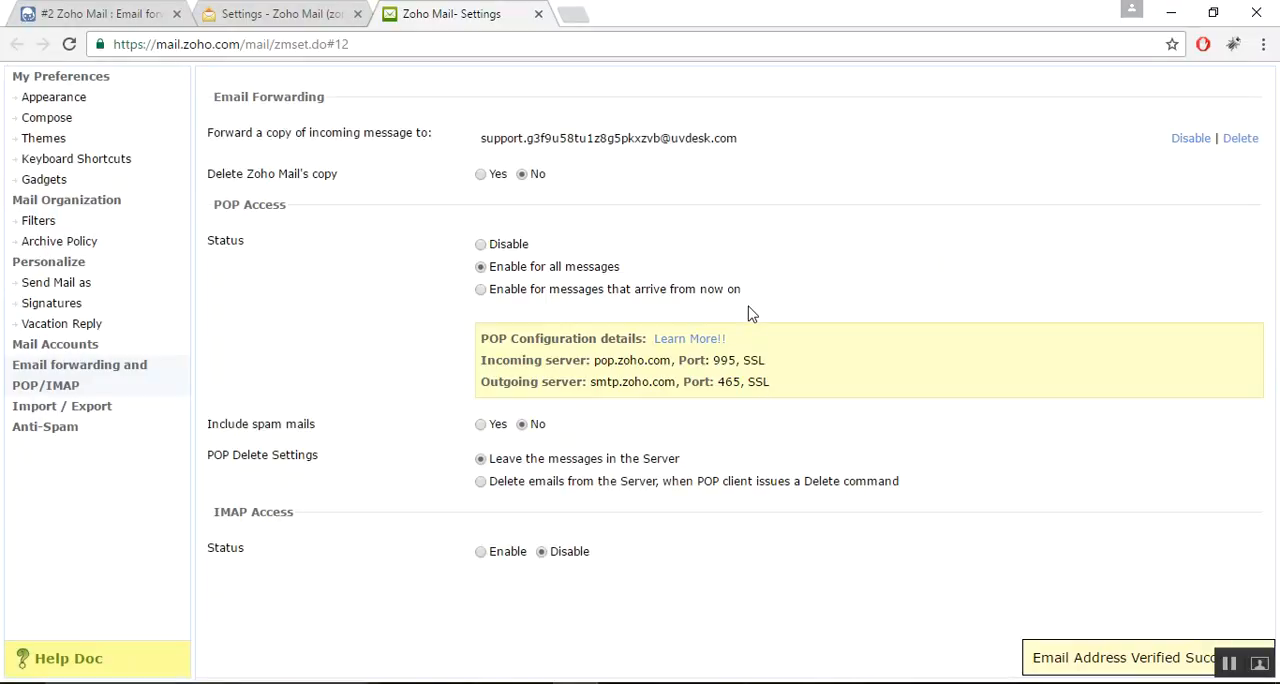
mouse_move(1060, 638)
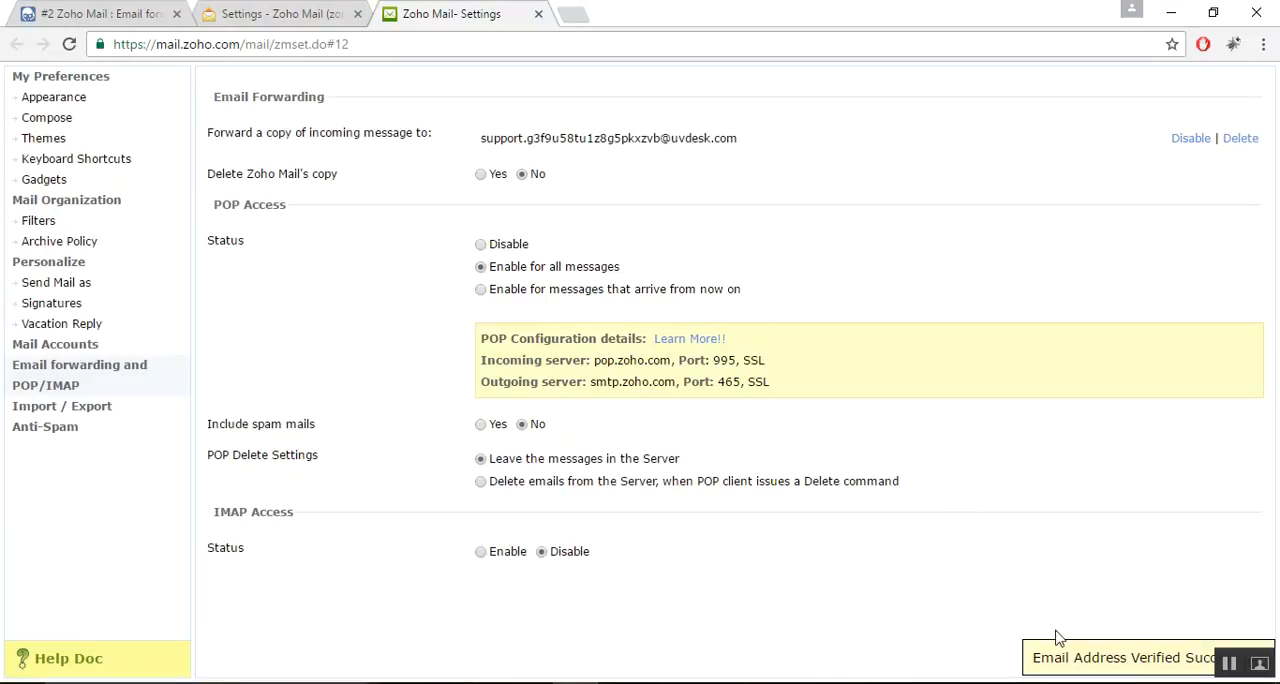
mouse_move(984, 470)
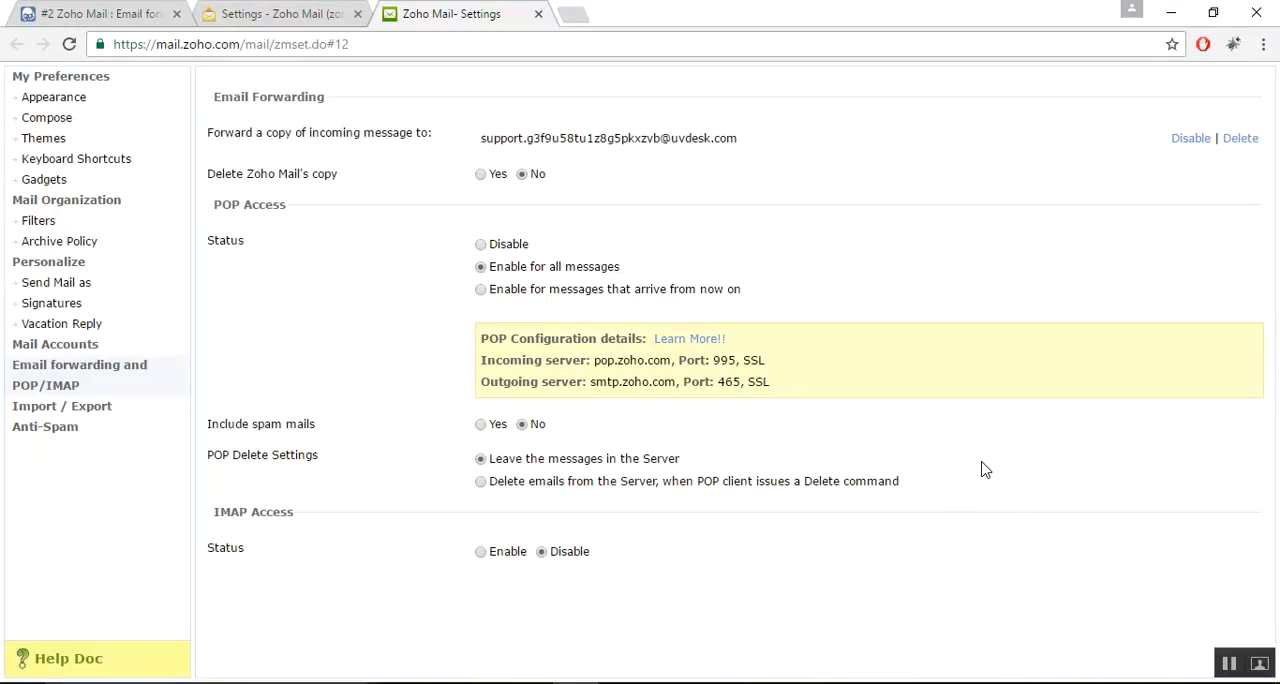
mouse_move(808, 462)
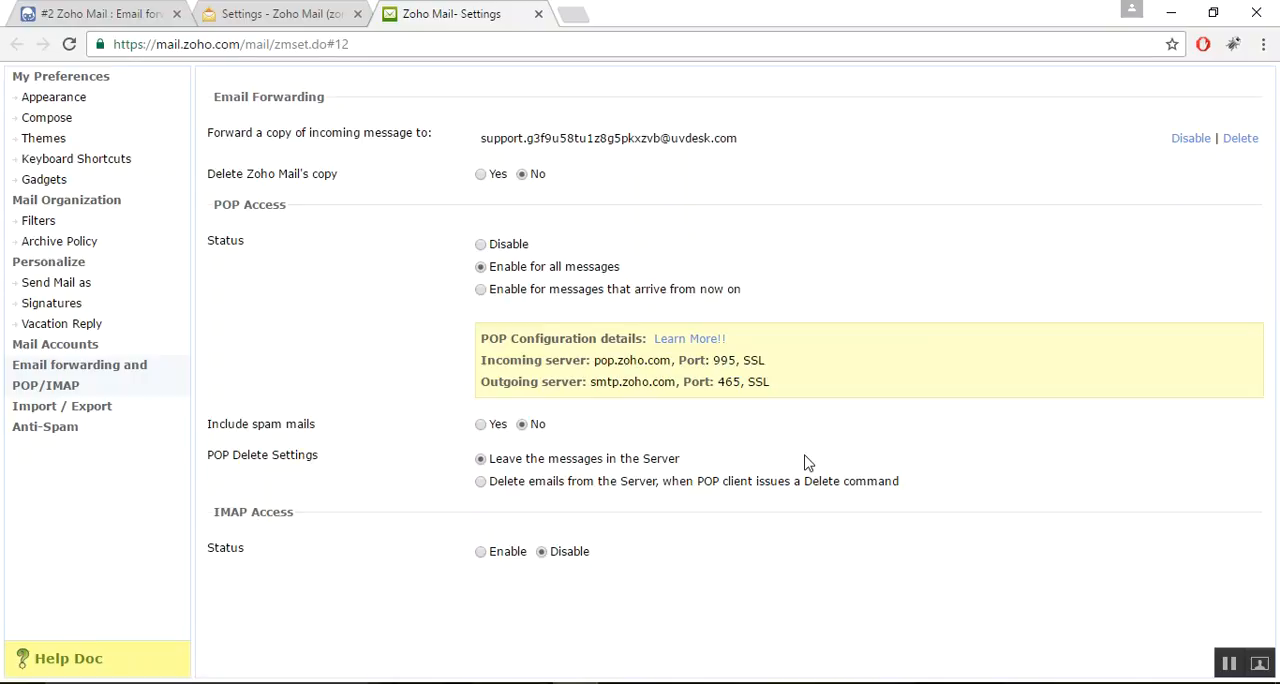
mouse_move(818, 488)
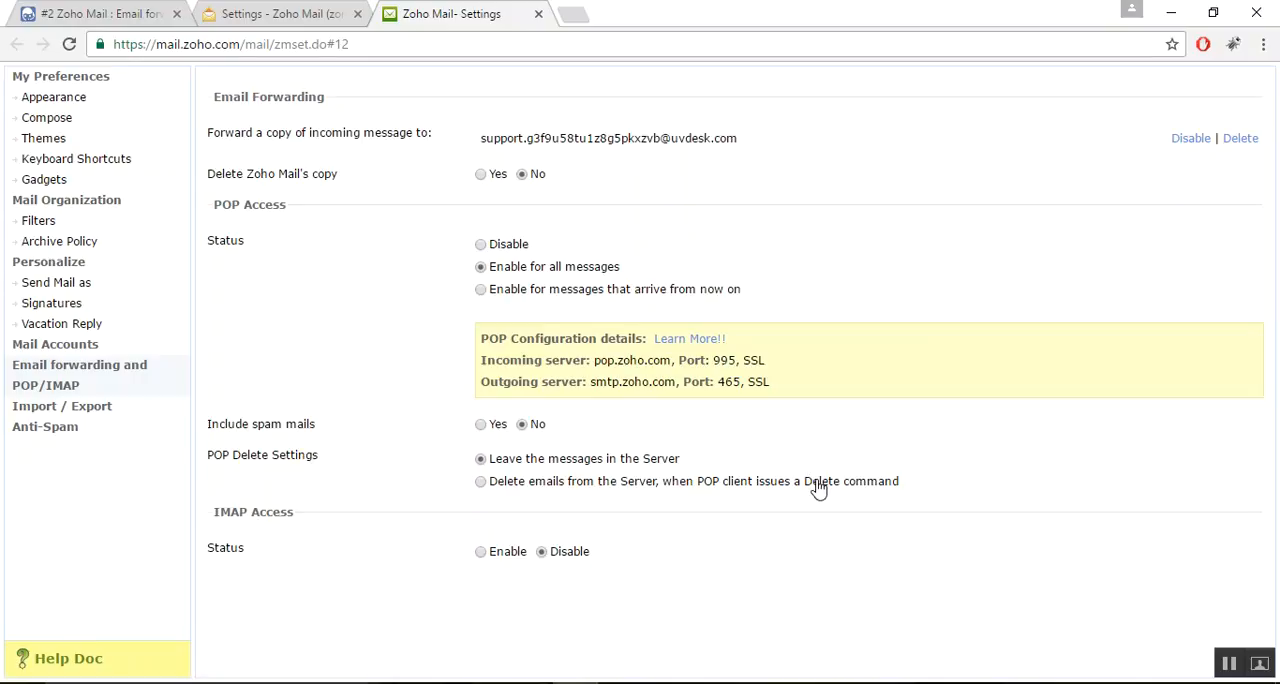